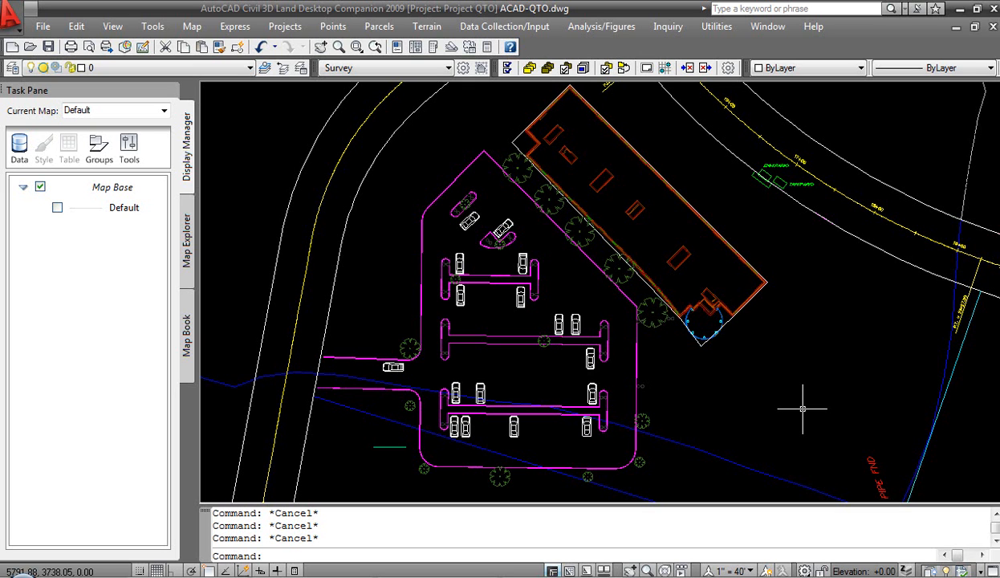
pyautogui.moveTo(803, 408)
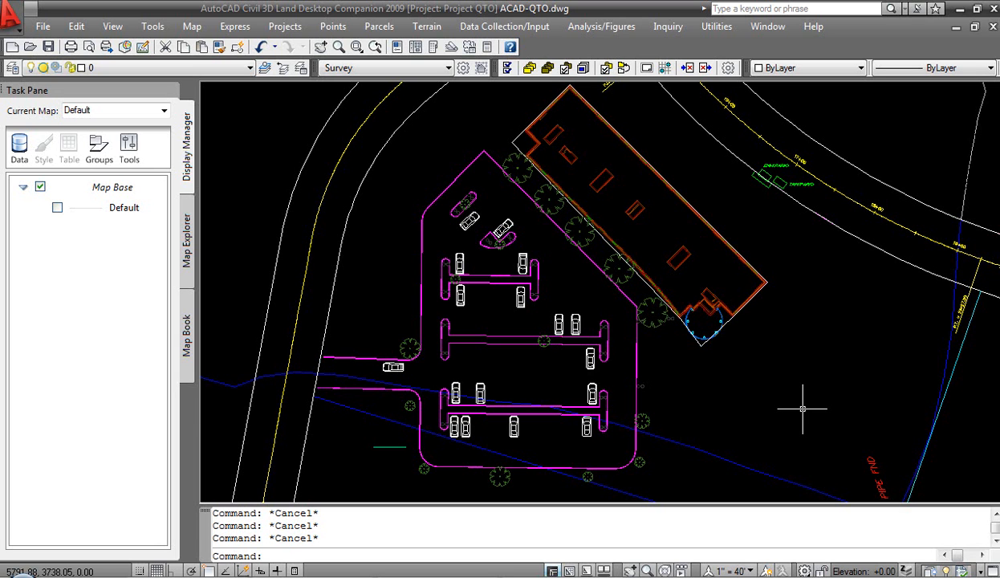
pyautogui.moveTo(777, 403)
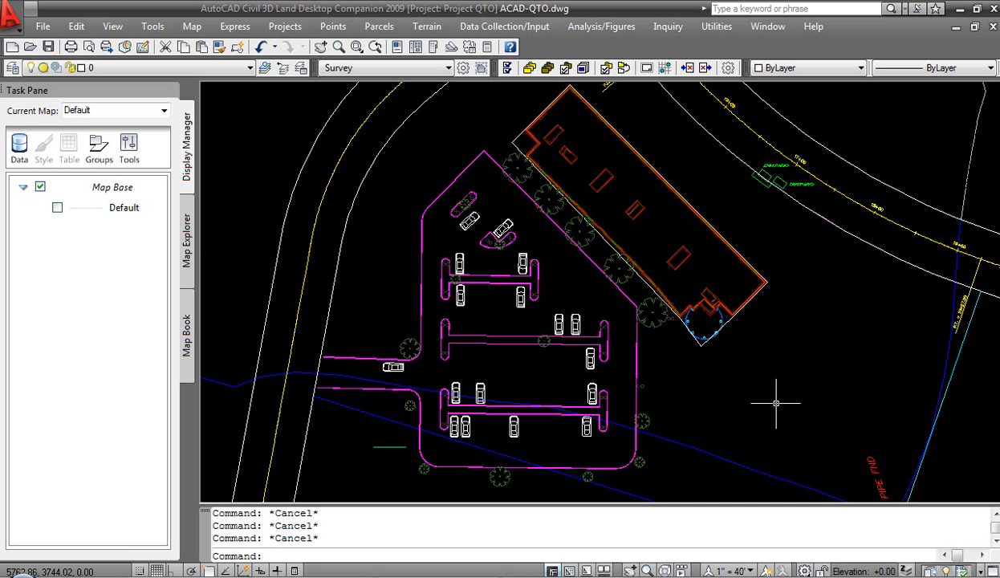
# Create drawing 'test' without saving ACAD-QTO, using the metric 1:1000 setup profile
pyautogui.click(42, 25)
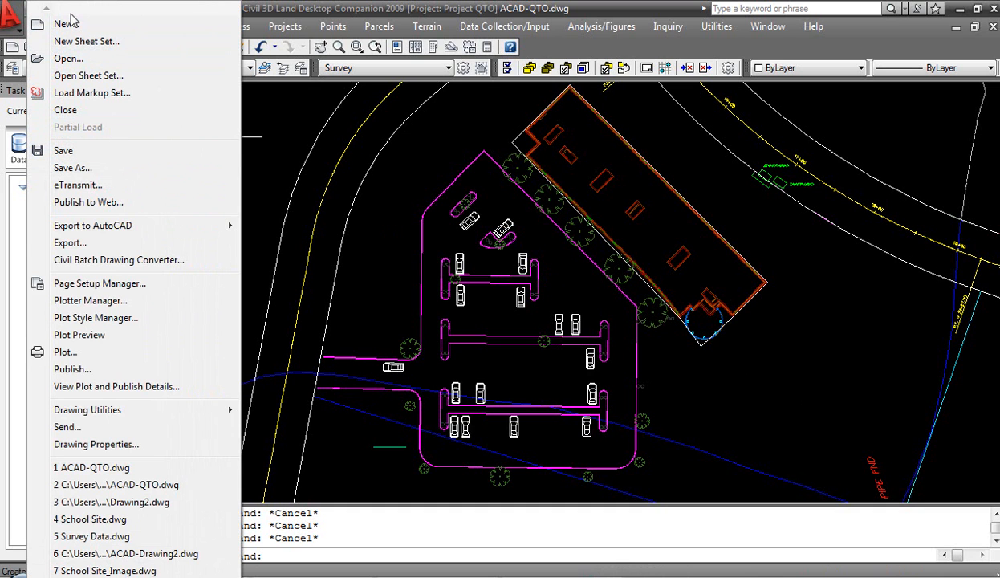
pyautogui.moveTo(91, 93)
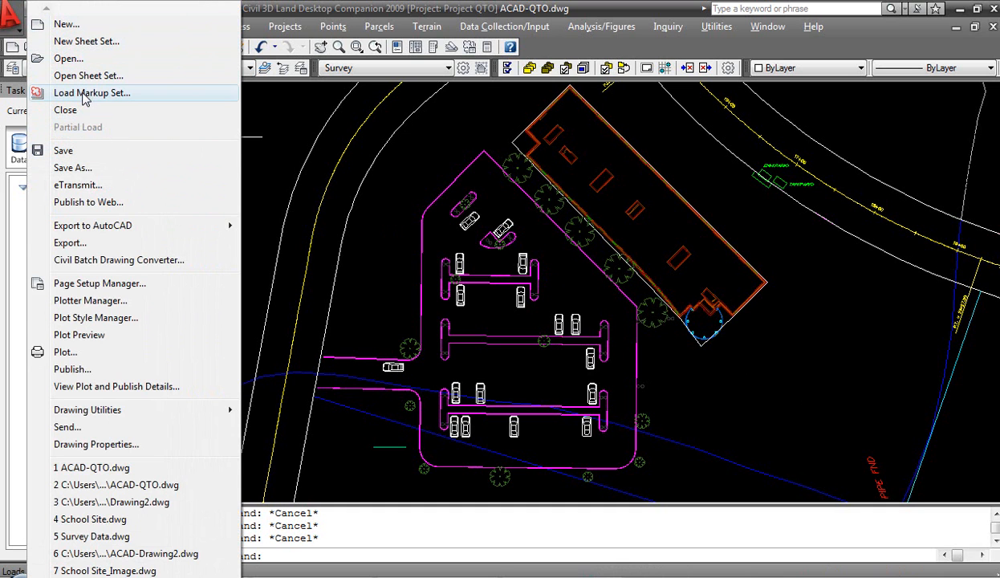
pyautogui.moveTo(86, 41)
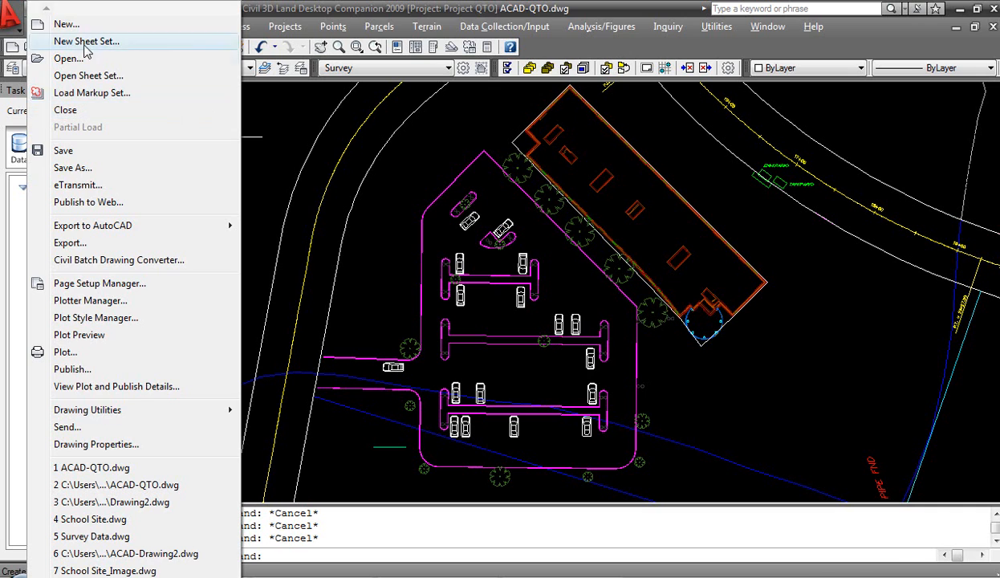
pyautogui.click(66, 23)
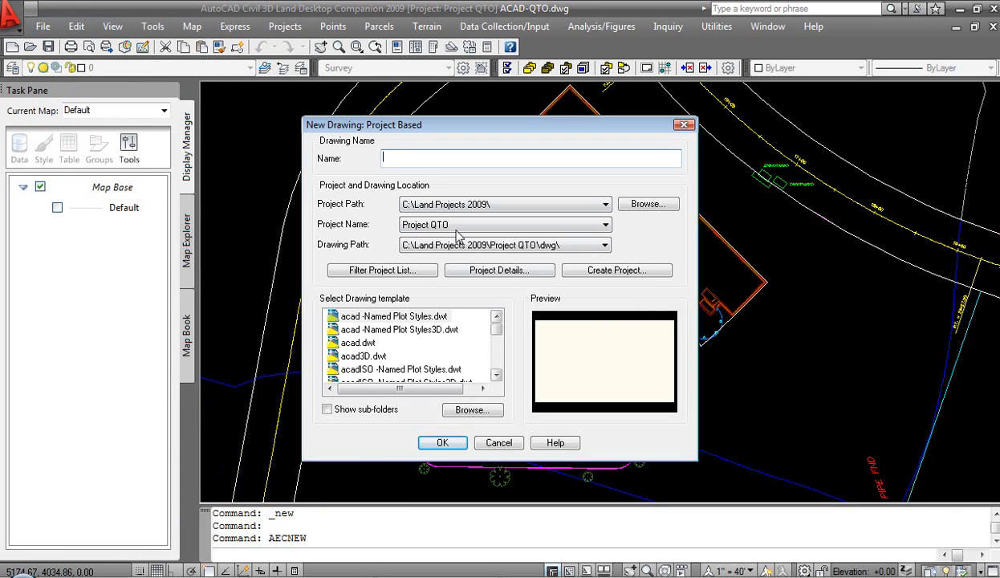
pyautogui.write('test')
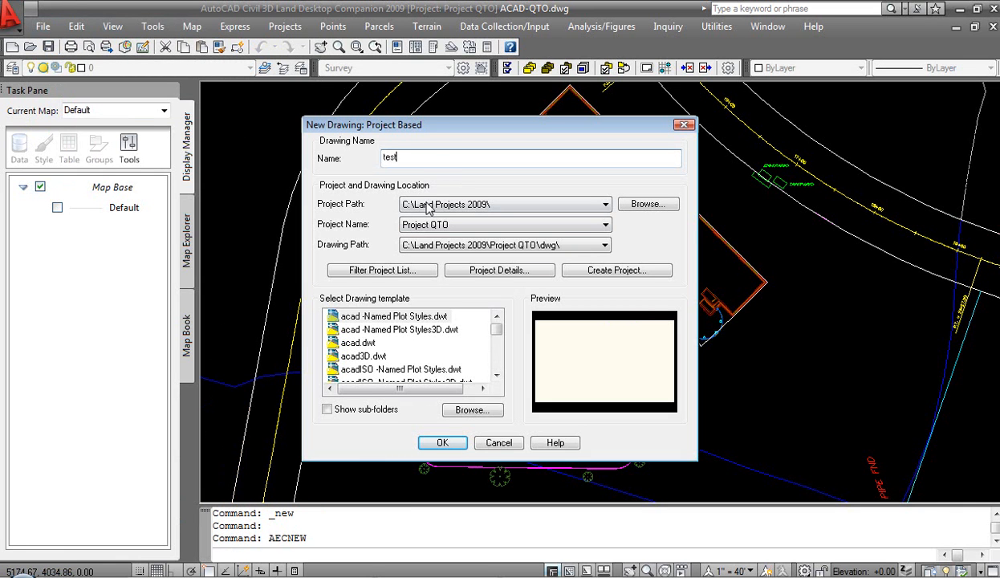
pyautogui.click(443, 442)
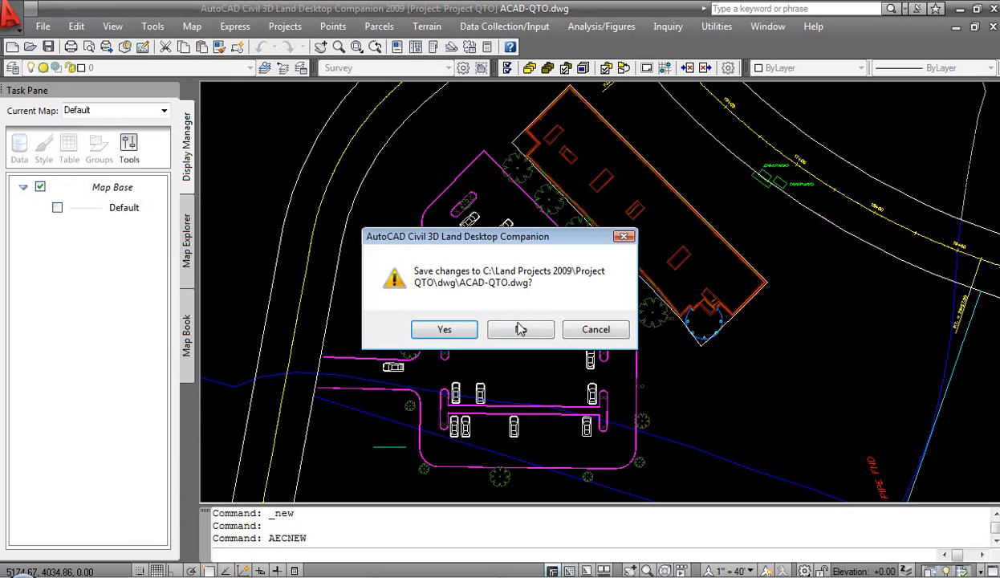
pyautogui.click(444, 329)
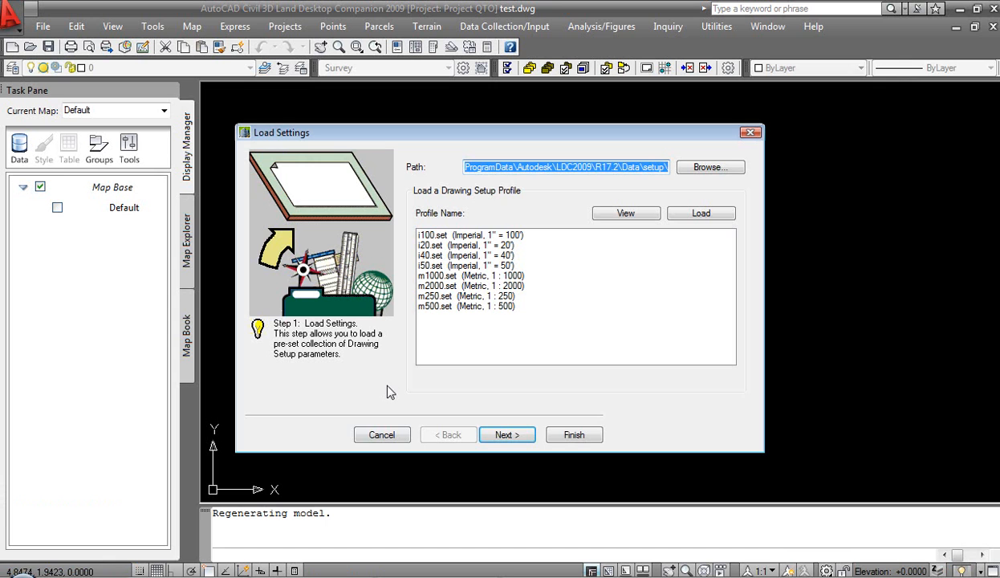
pyautogui.click(469, 275)
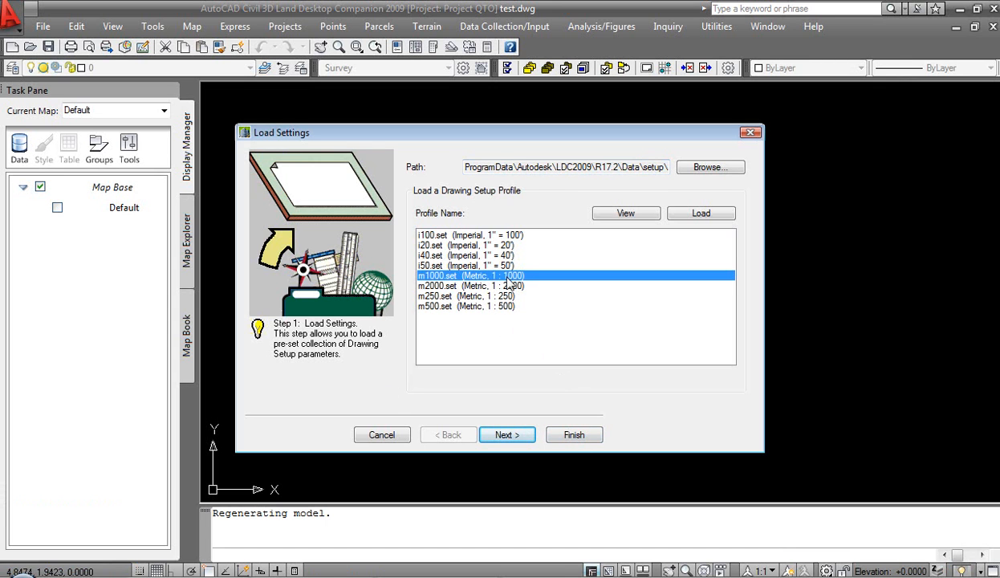
pyautogui.click(574, 435)
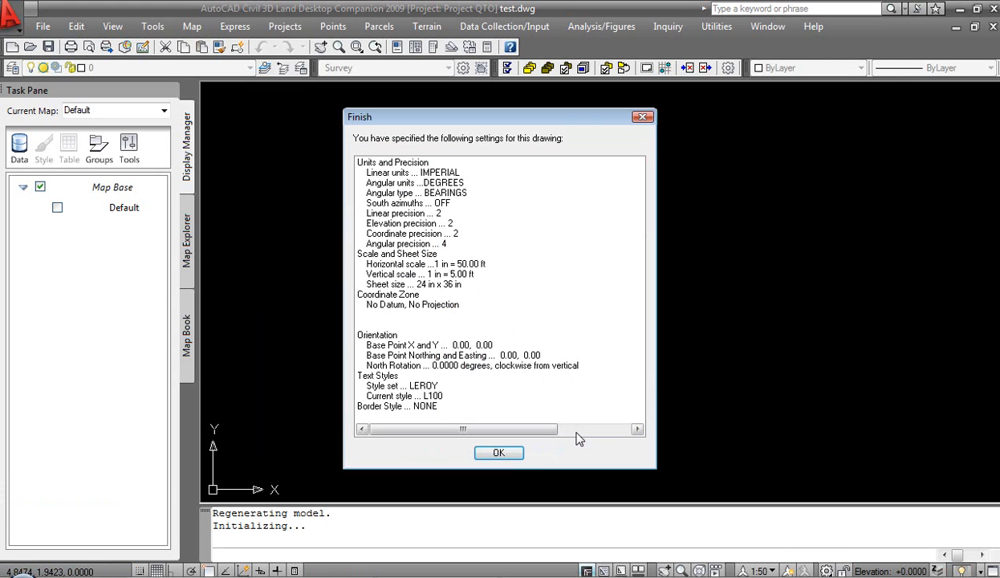
pyautogui.click(499, 453)
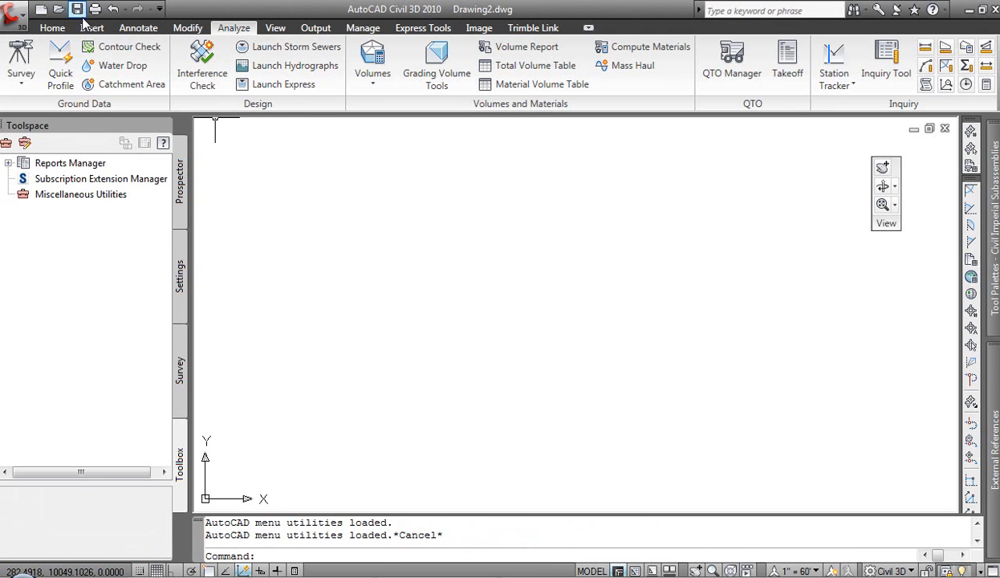
# Open ACAD-QTO.dwg from Land Projects 2009 > Project QTO > dwg
pyautogui.click(58, 9)
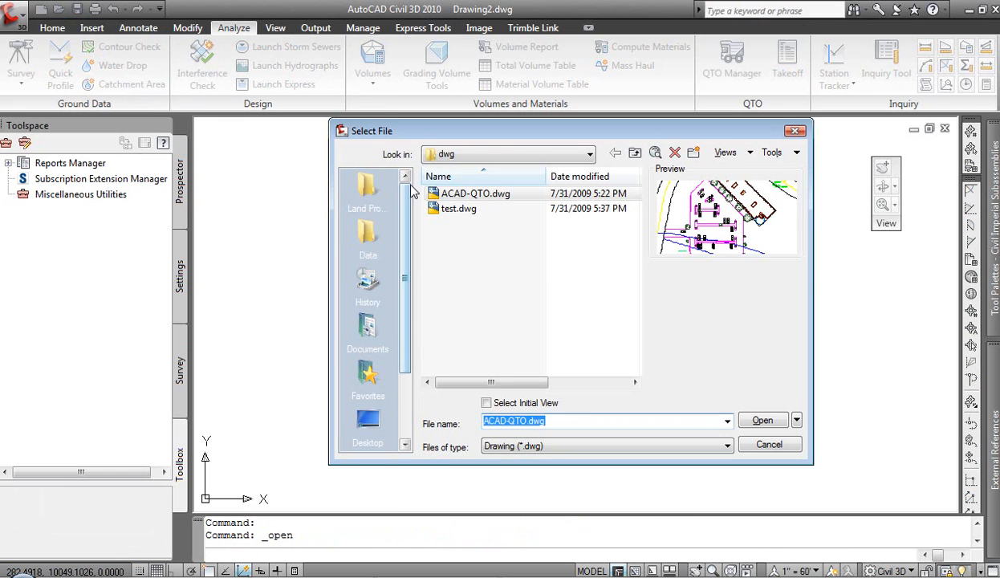
pyautogui.click(368, 186)
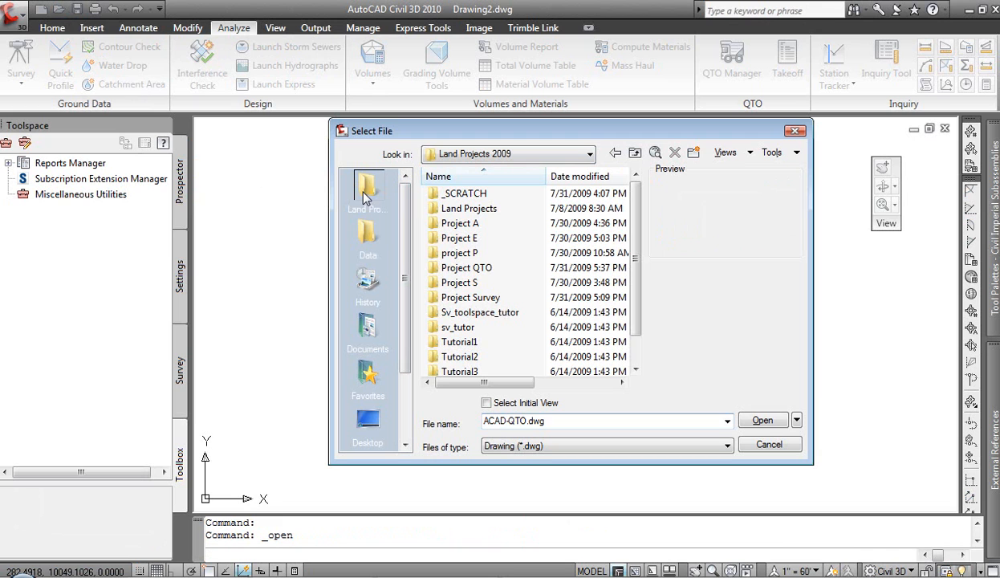
pyautogui.moveTo(479, 311)
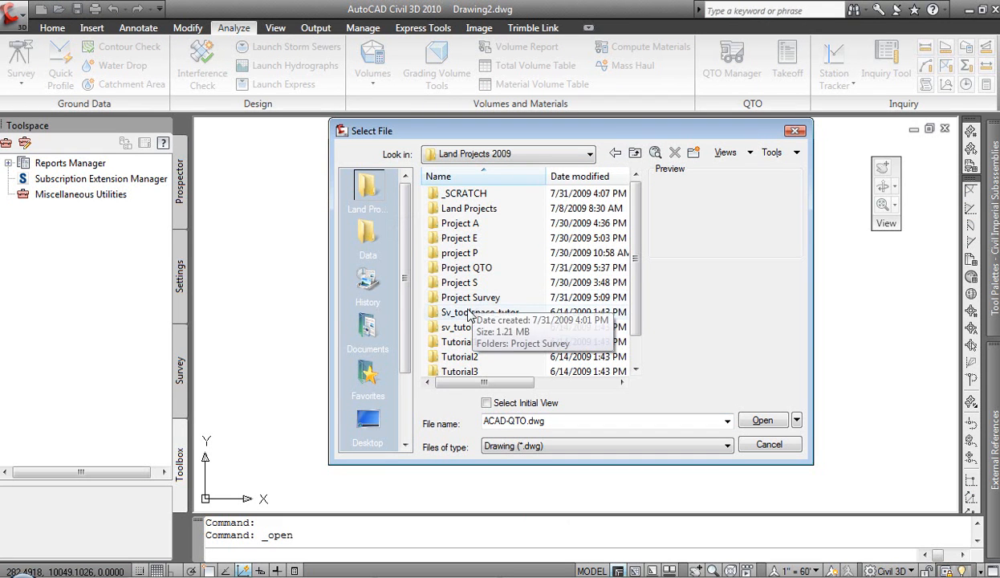
pyautogui.doubleClick(467, 267)
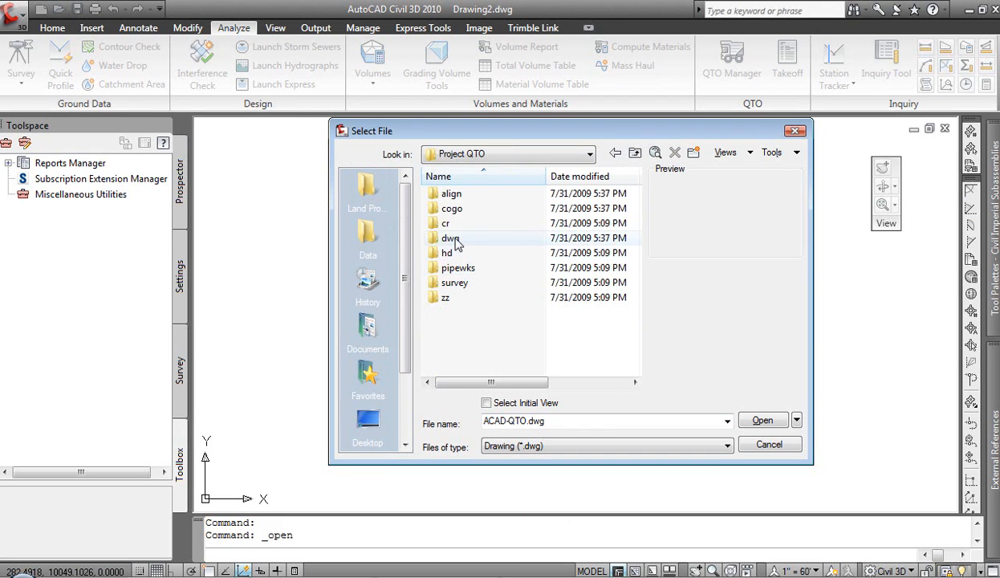
pyautogui.doubleClick(447, 238)
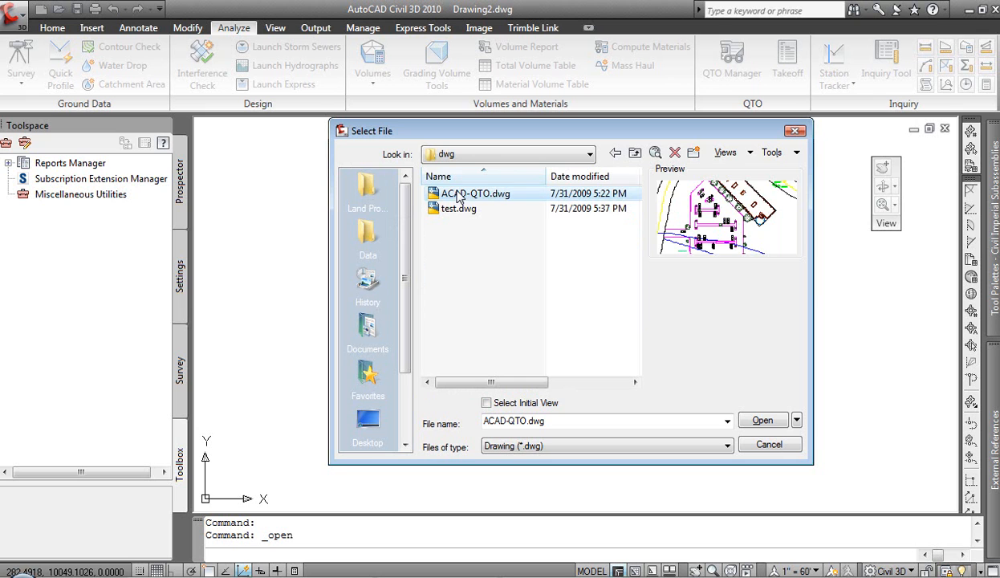
pyautogui.moveTo(464, 204)
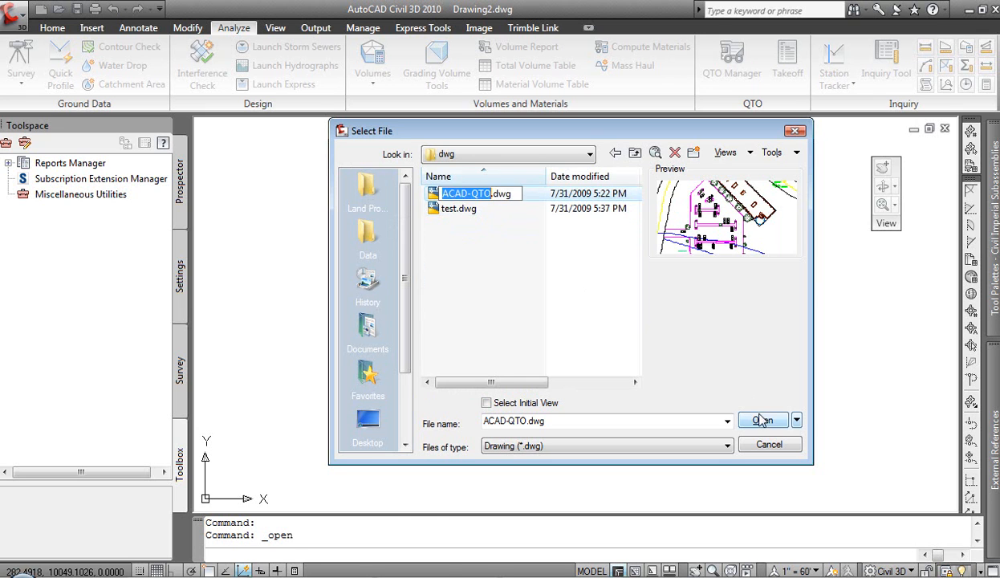
pyautogui.click(762, 420)
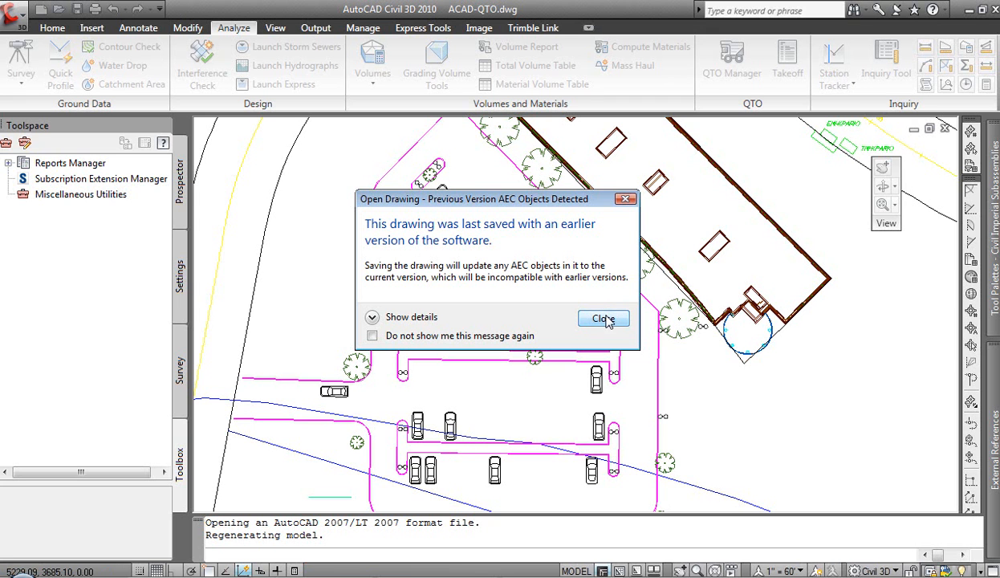
# Close the Previous Version AEC Objects Detected message
pyautogui.click(603, 319)
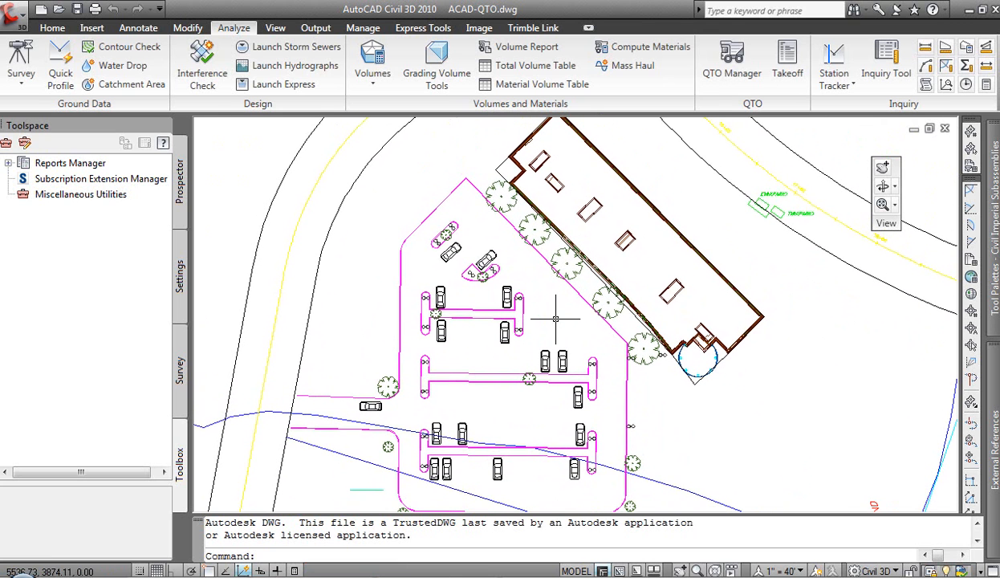
pyautogui.moveTo(554, 307)
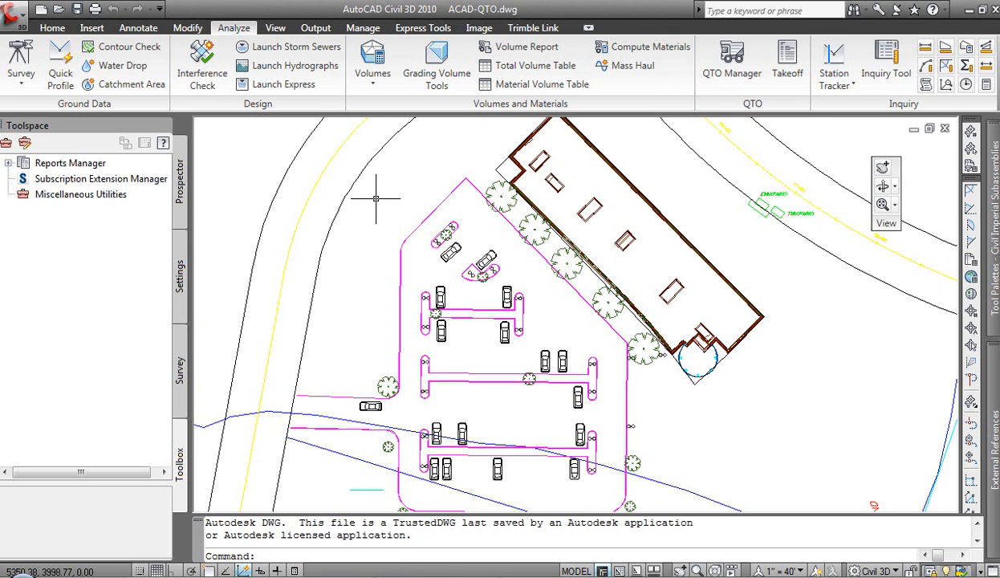
pyautogui.moveTo(737, 120)
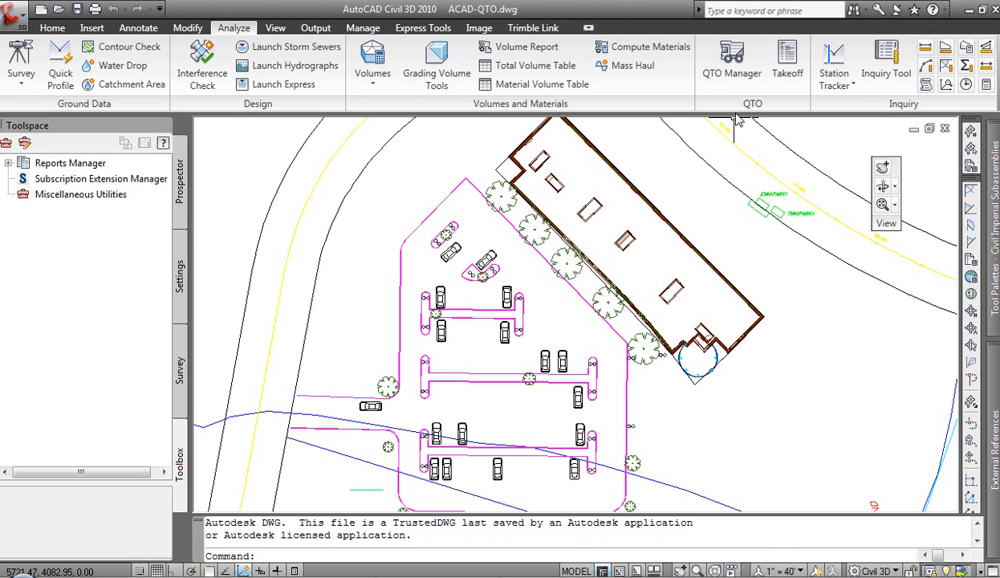
pyautogui.moveTo(732, 56)
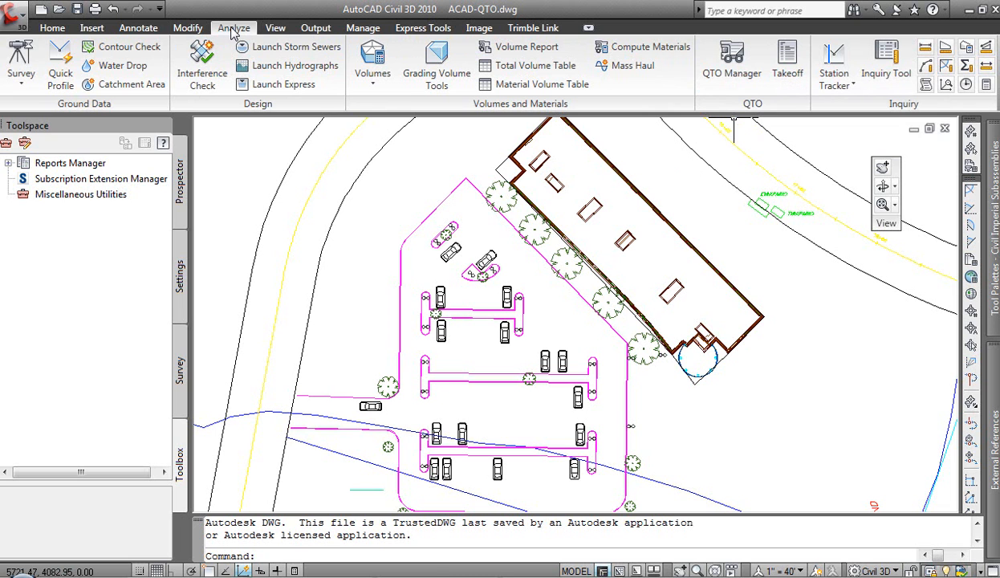
pyautogui.moveTo(436, 65)
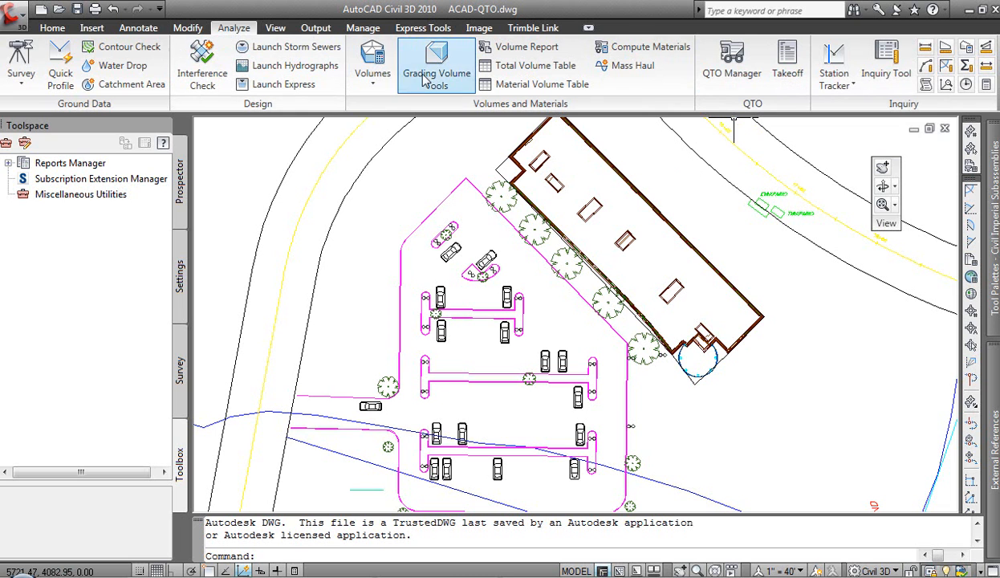
pyautogui.moveTo(731, 61)
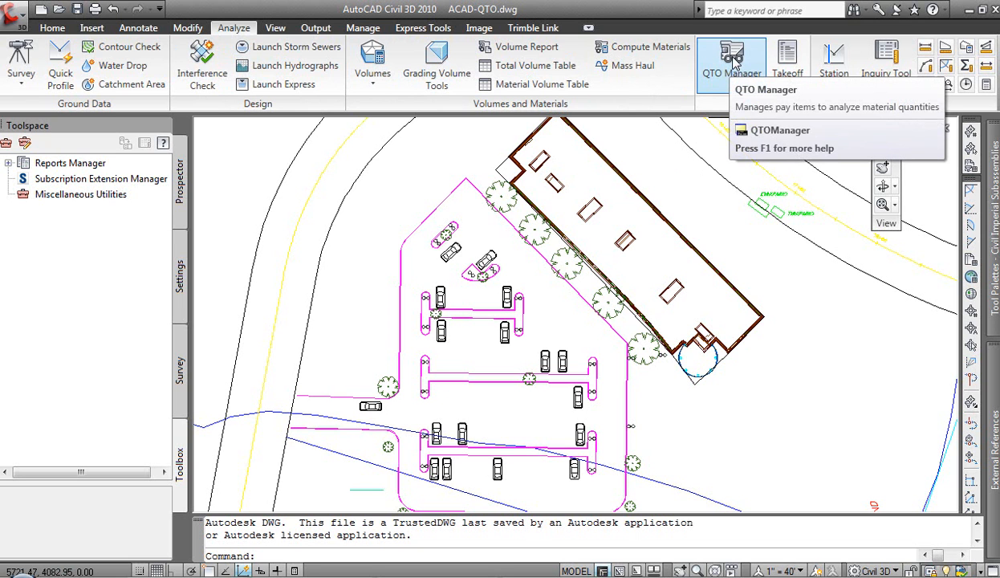
# In QTO Manager, choose Getting Started.csv as the pay item file
pyautogui.click(731, 60)
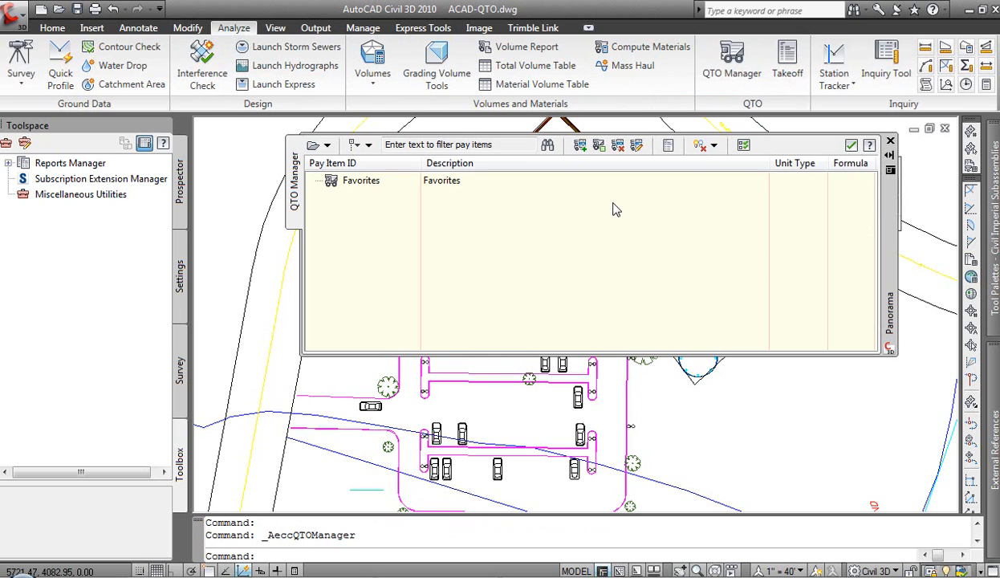
pyautogui.click(328, 145)
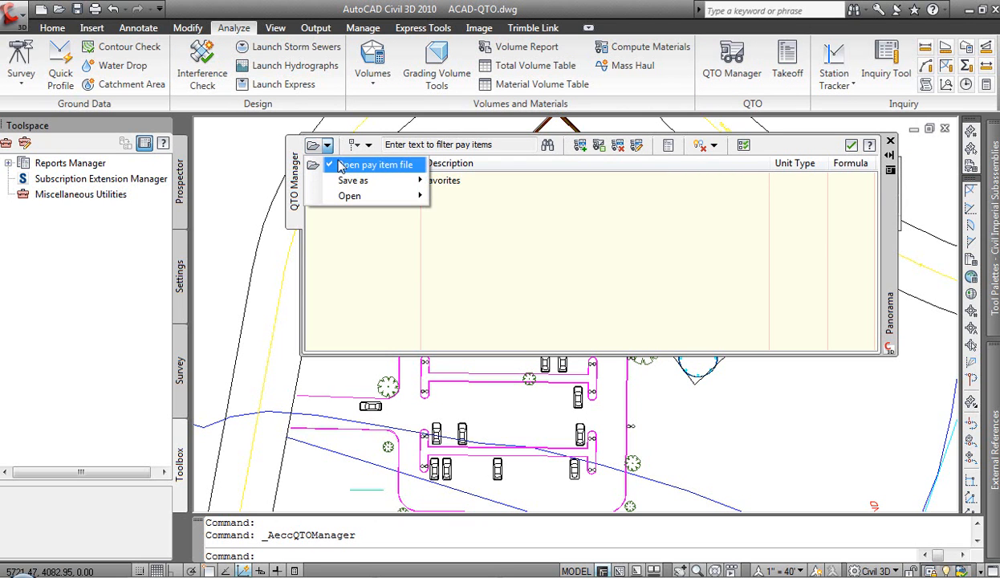
pyautogui.moveTo(350, 169)
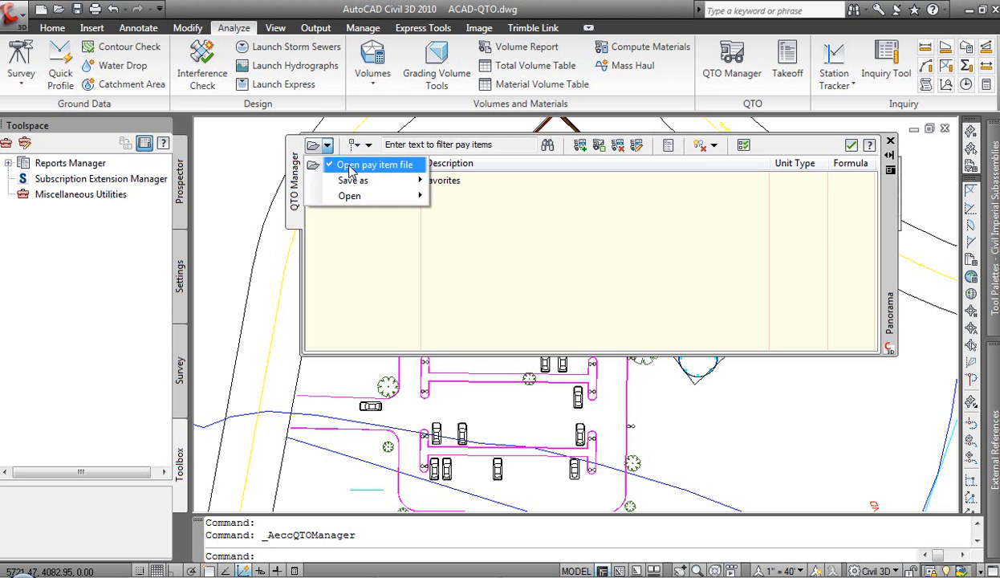
pyautogui.click(374, 164)
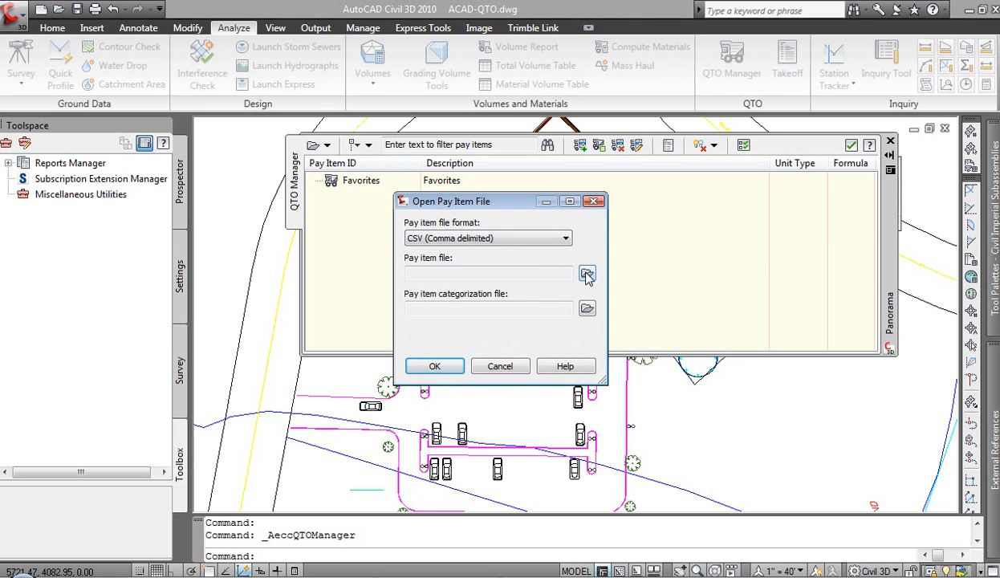
pyautogui.click(587, 274)
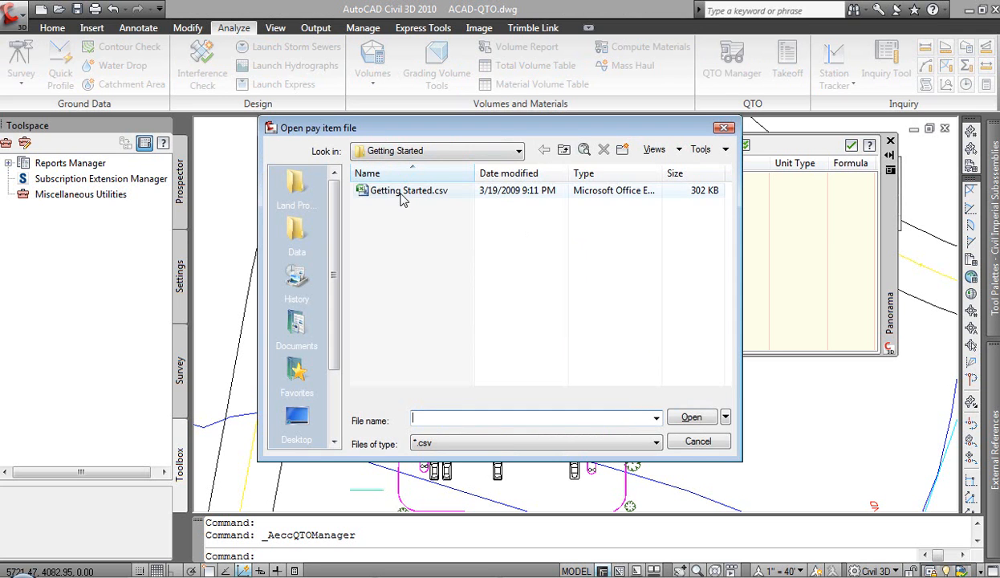
pyautogui.click(691, 417)
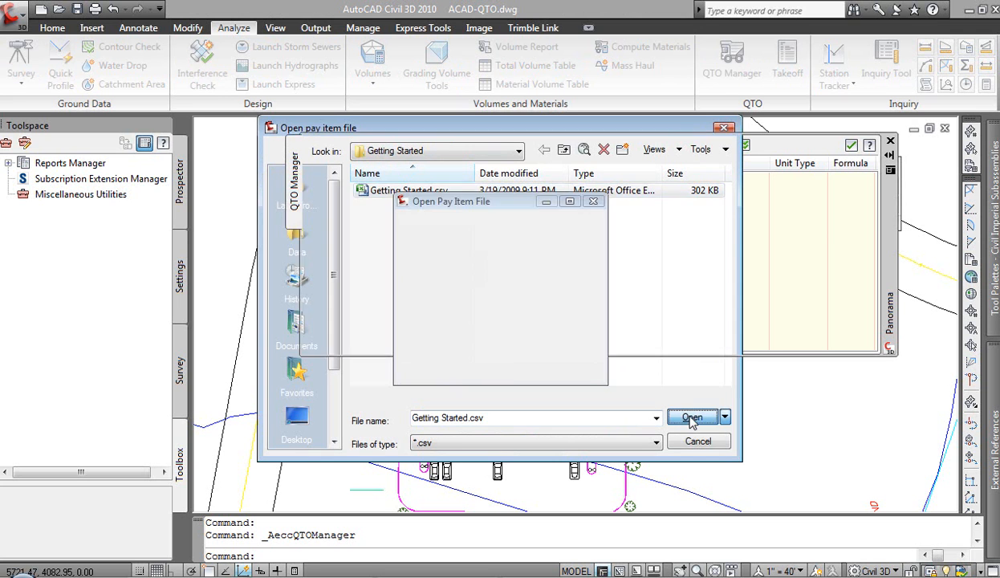
pyautogui.click(689, 417)
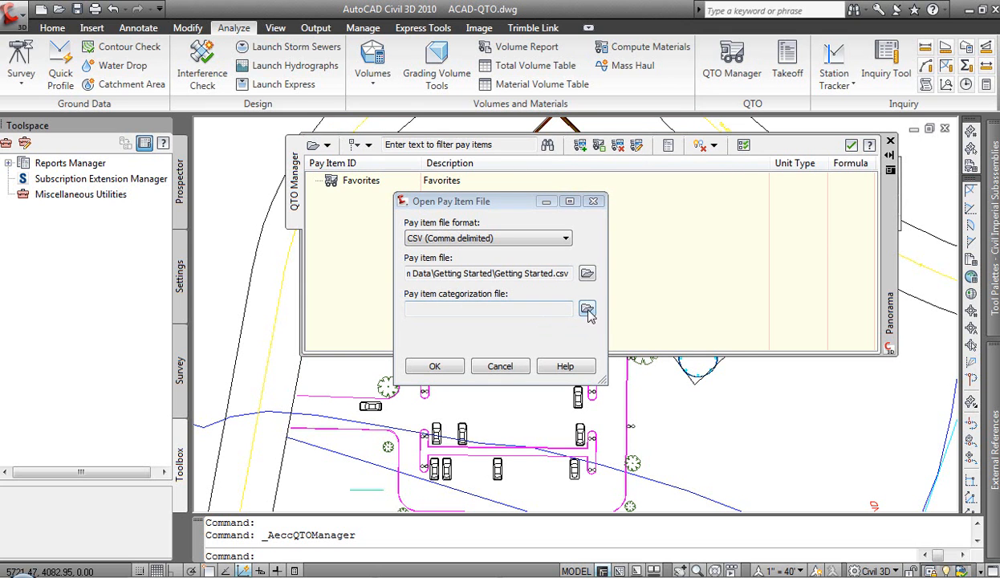
# Add Getting Started Categories.xml from Pay Item Data > Getting Started and load both files
pyautogui.click(587, 309)
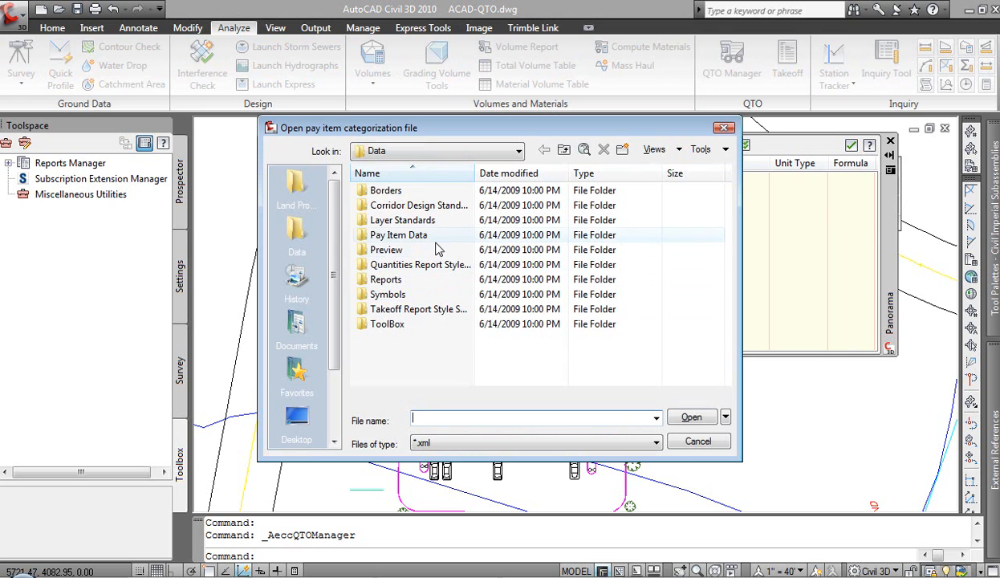
pyautogui.doubleClick(398, 235)
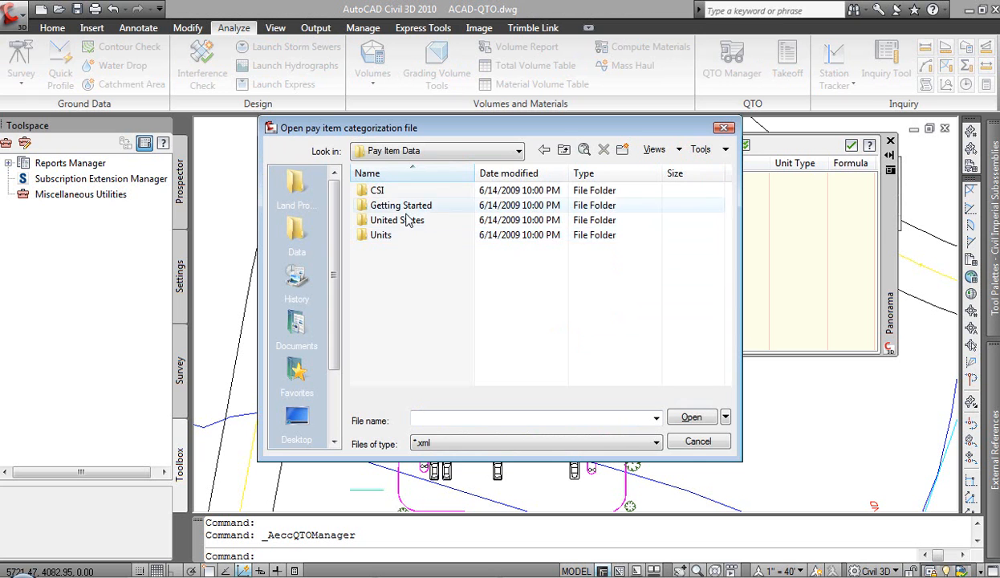
pyautogui.doubleClick(401, 205)
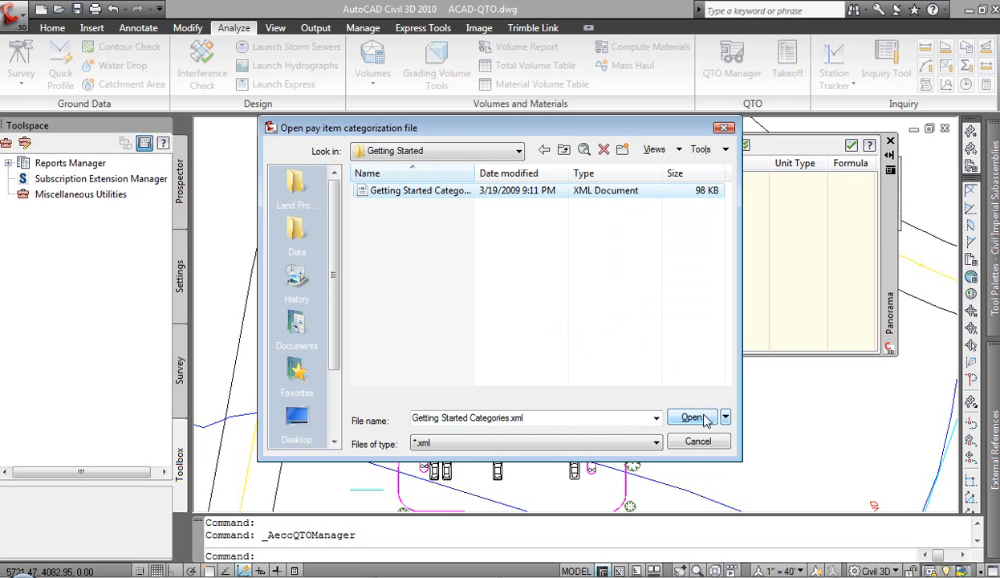
pyautogui.click(691, 417)
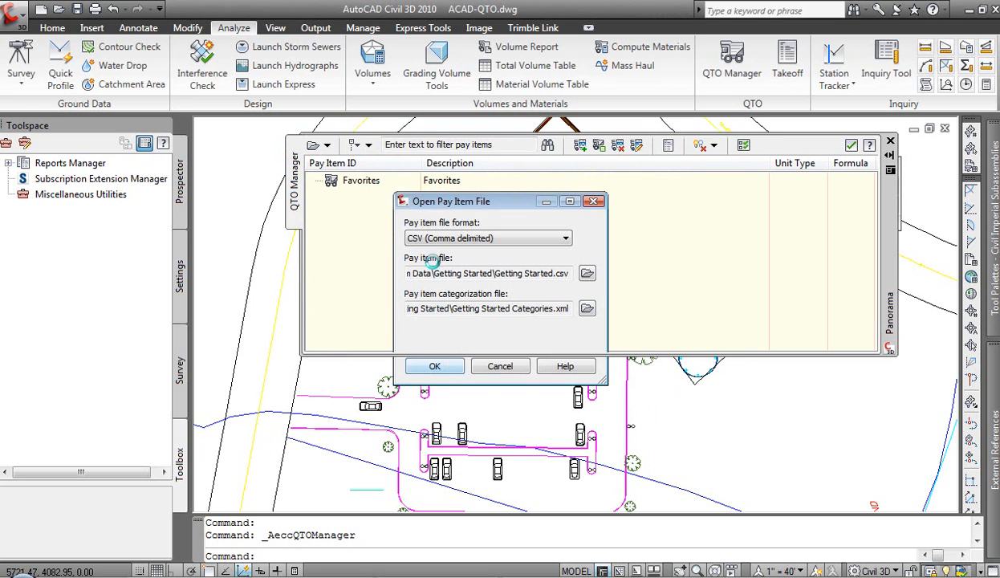
pyautogui.click(434, 366)
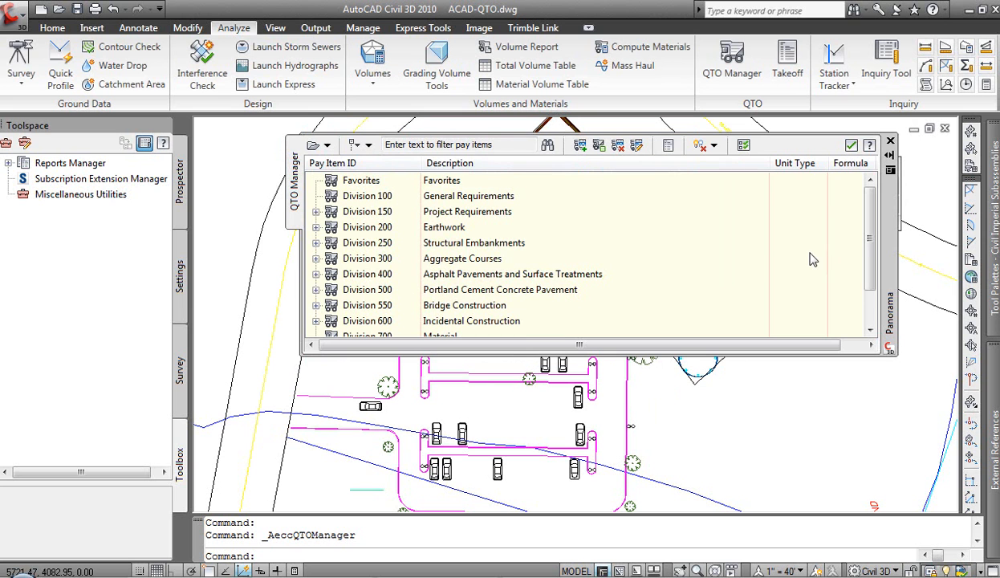
# Browse Division 300 Aggregate Courses, then show pay items as an ungrouped flat list
pyautogui.scroll(-3)
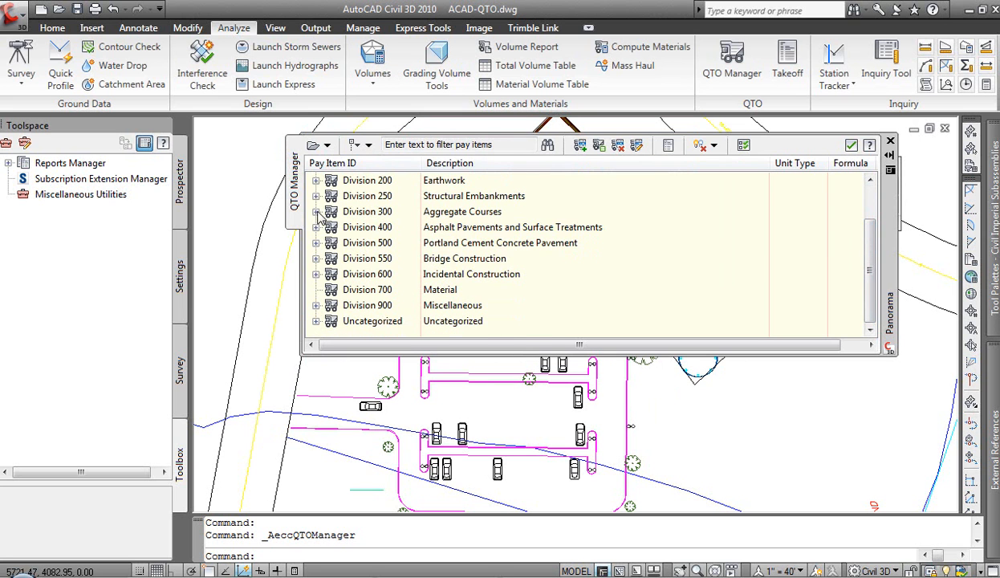
pyautogui.click(317, 211)
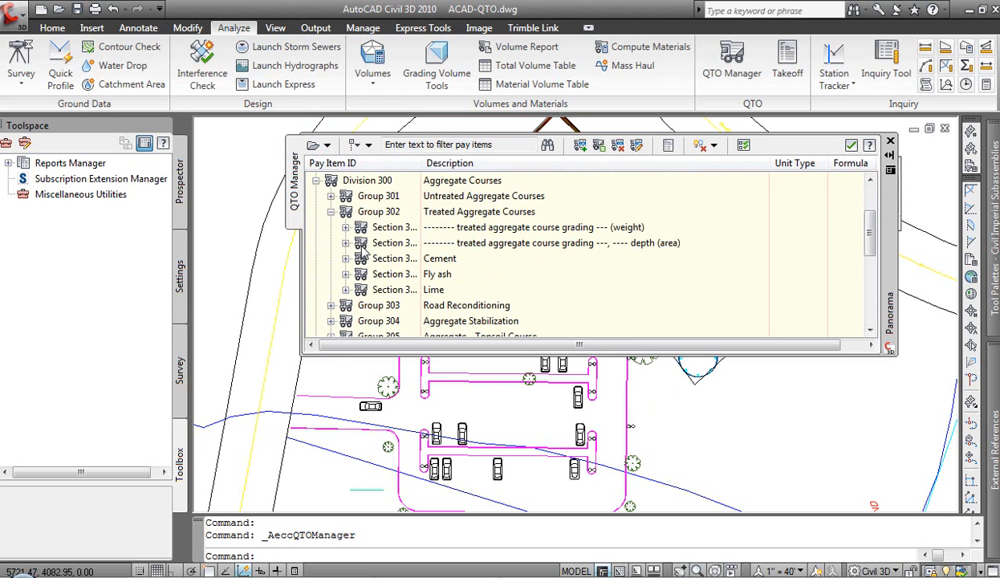
pyautogui.click(346, 227)
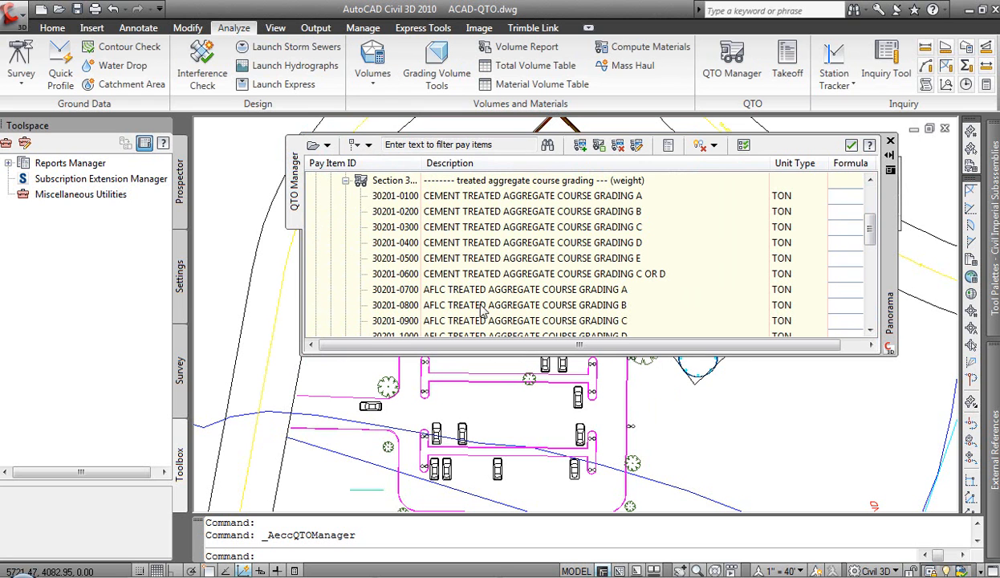
pyautogui.moveTo(550, 285)
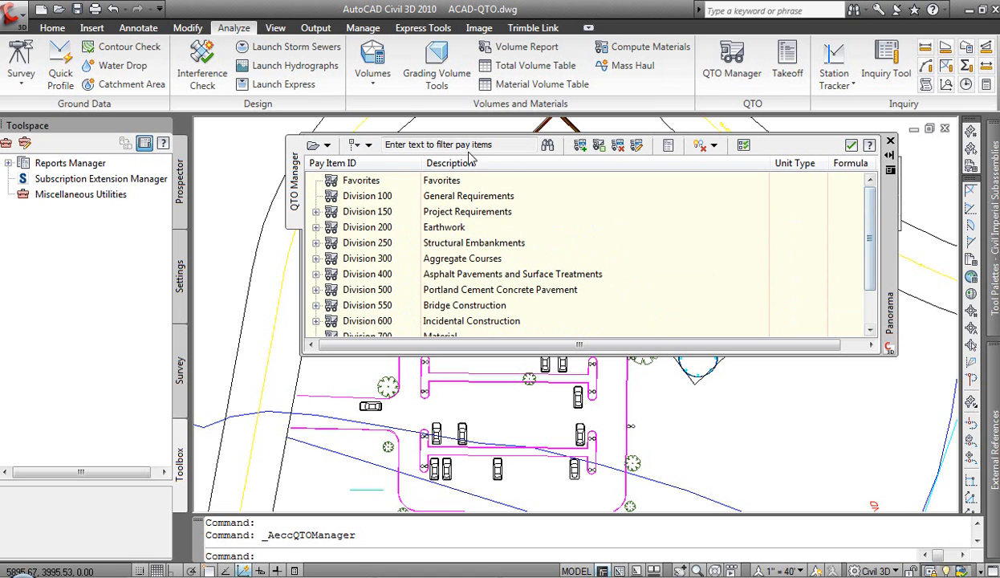
pyautogui.click(316, 196)
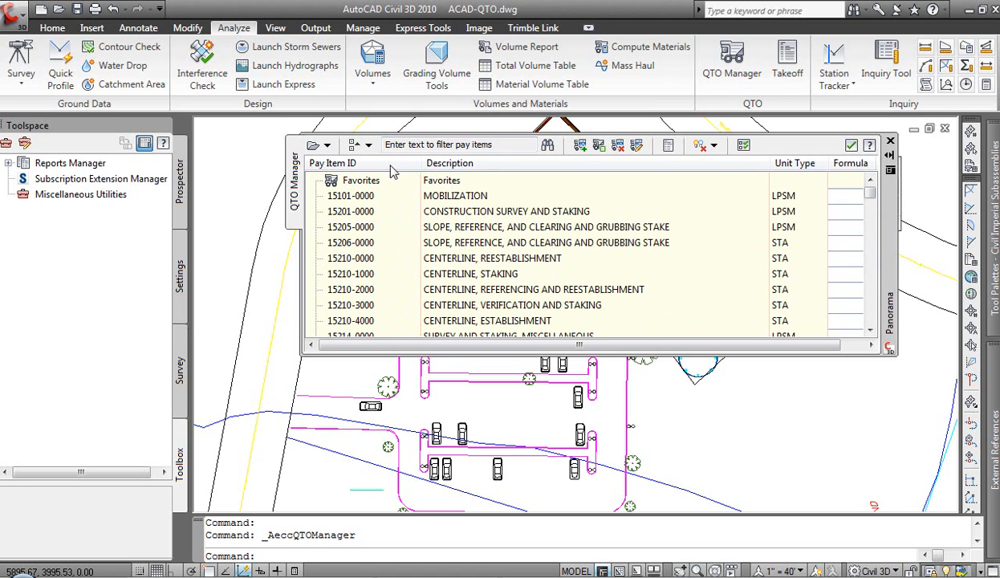
pyautogui.click(458, 146)
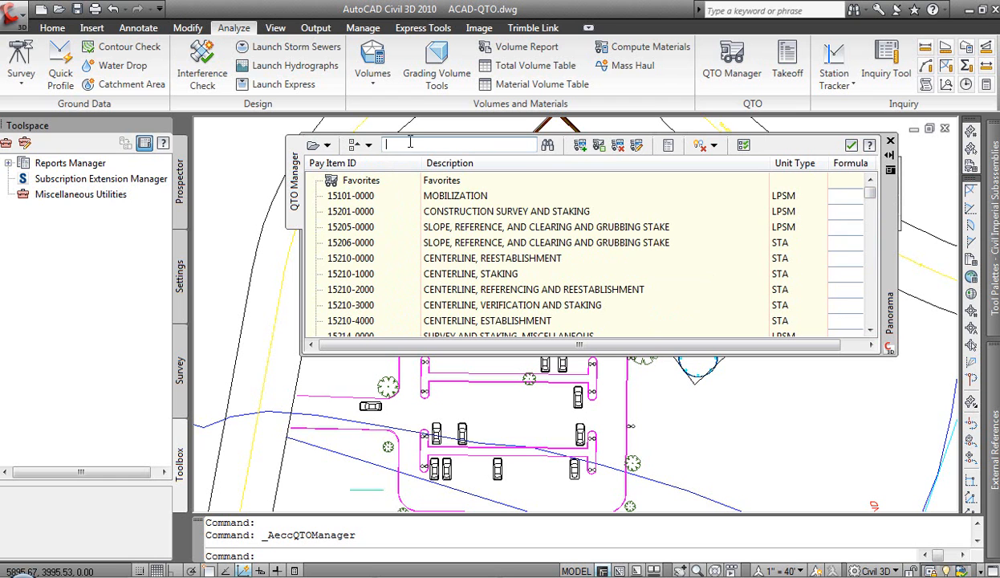
# Filter by 'Pine' and assign loblolly pine item 62616-0200 to a tree
pyautogui.write('Pine')
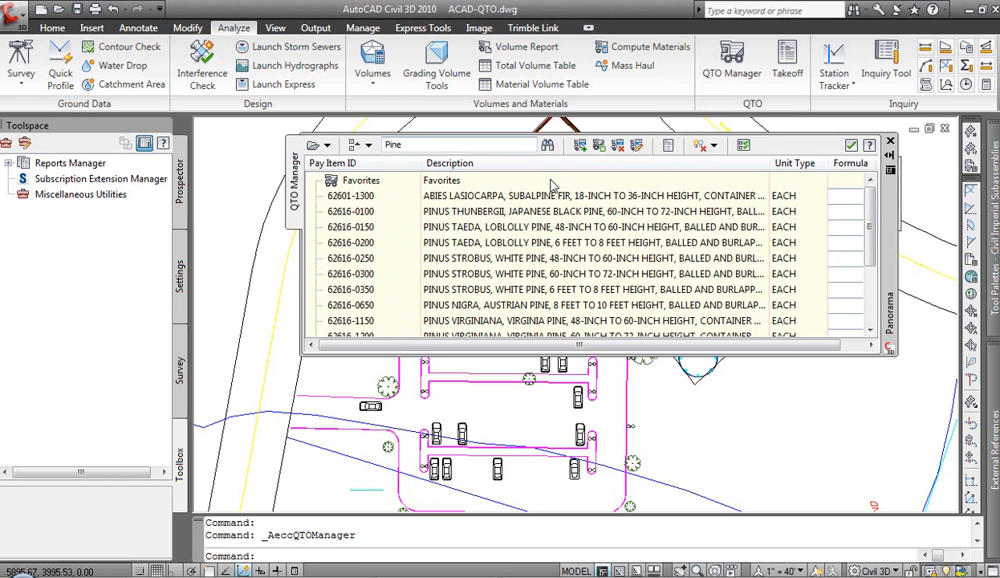
pyautogui.moveTo(554, 186)
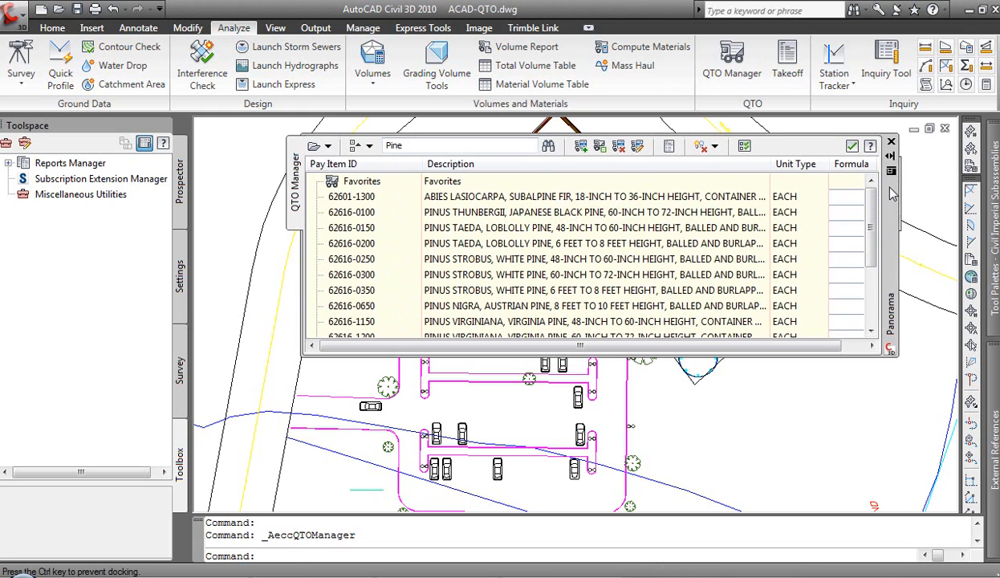
pyautogui.click(891, 141)
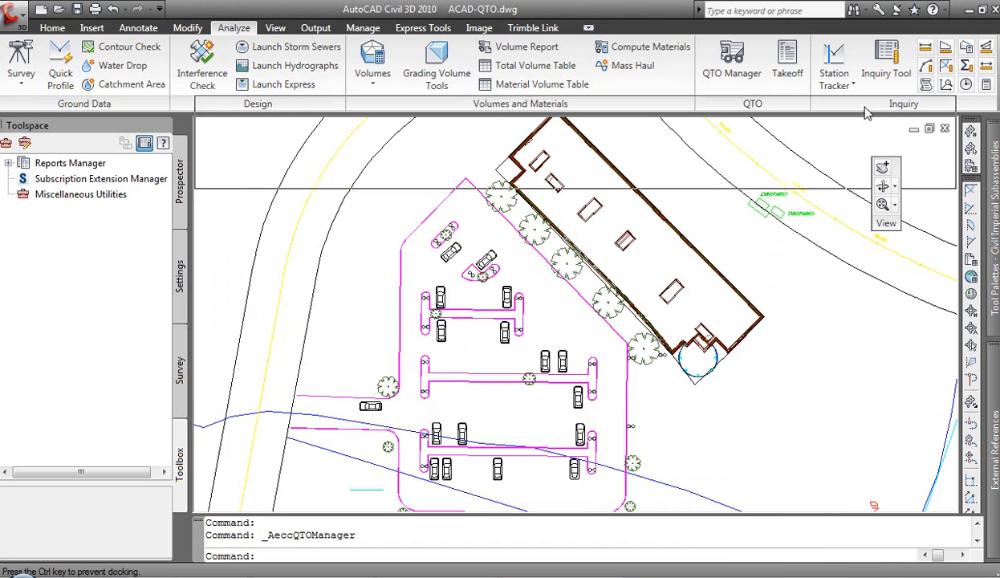
pyautogui.click(731, 60)
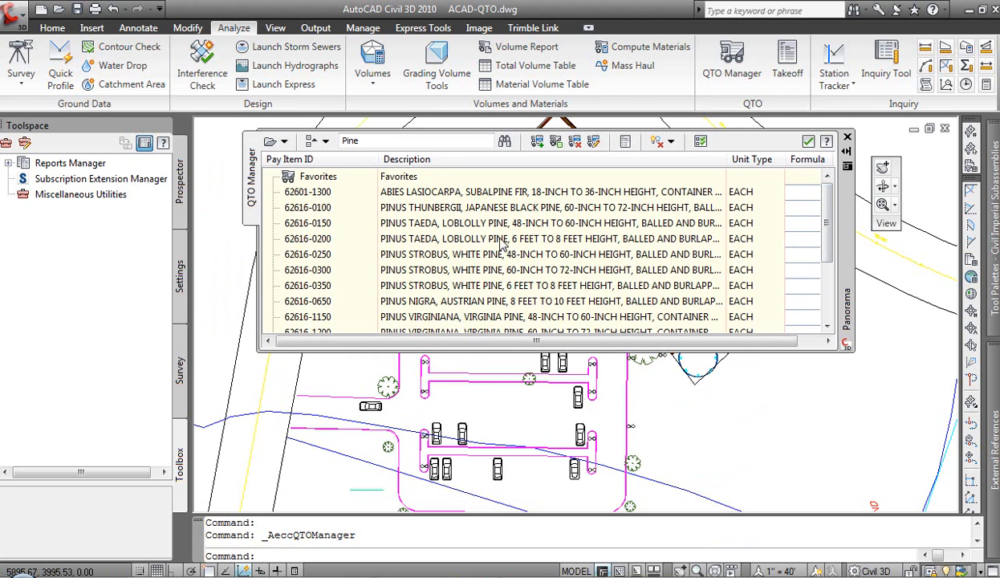
pyautogui.click(482, 238)
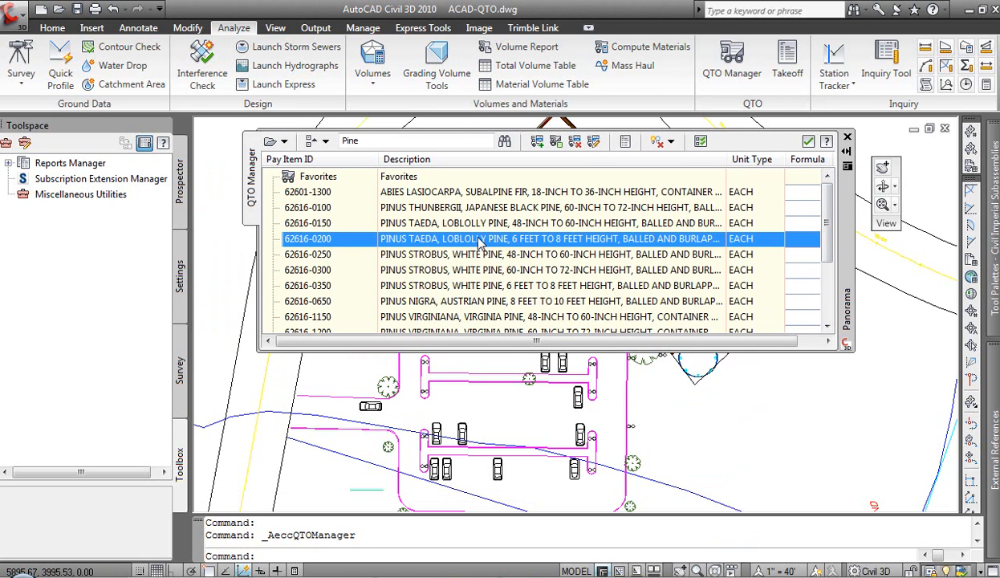
pyautogui.rightClick(479, 238)
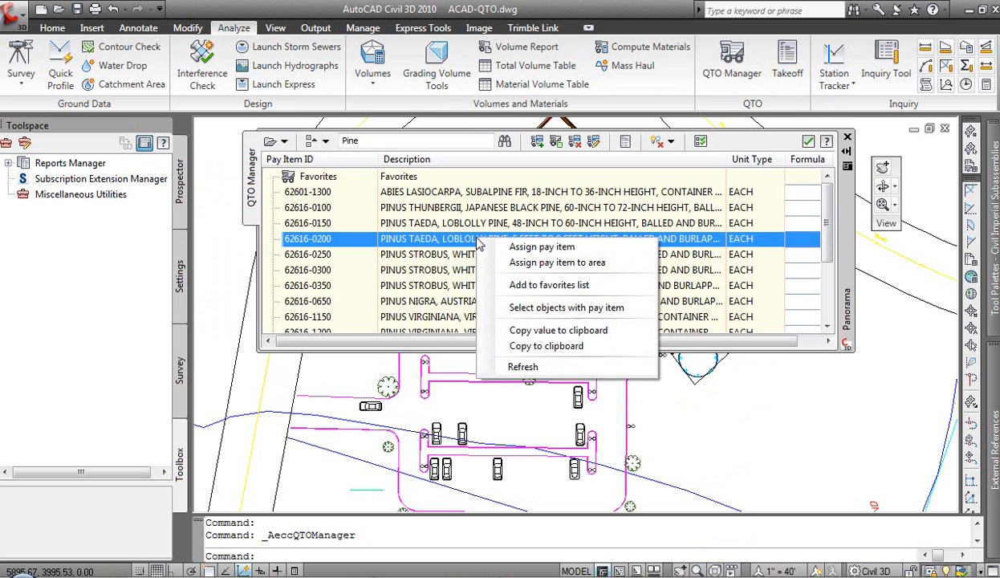
pyautogui.click(567, 308)
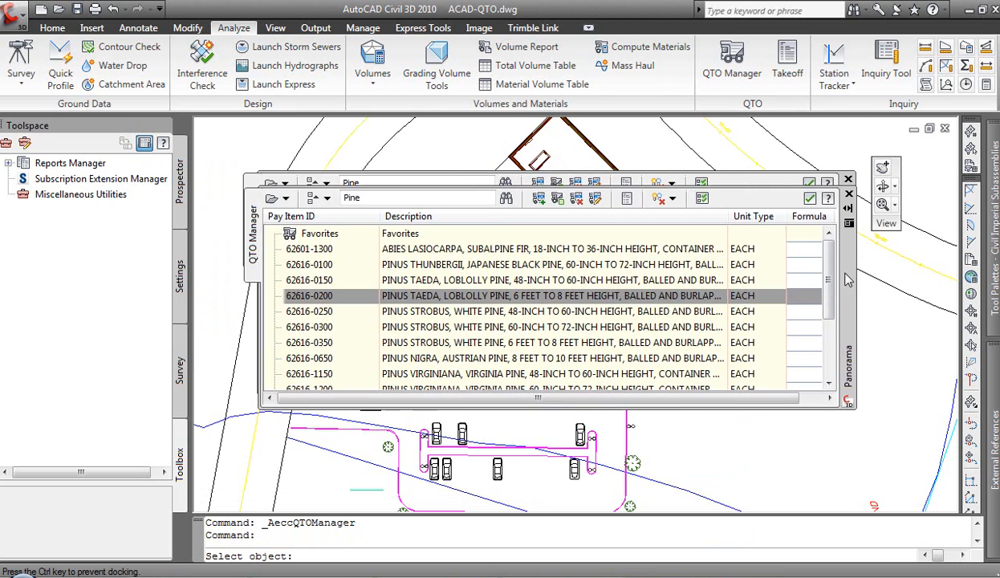
pyautogui.click(848, 178)
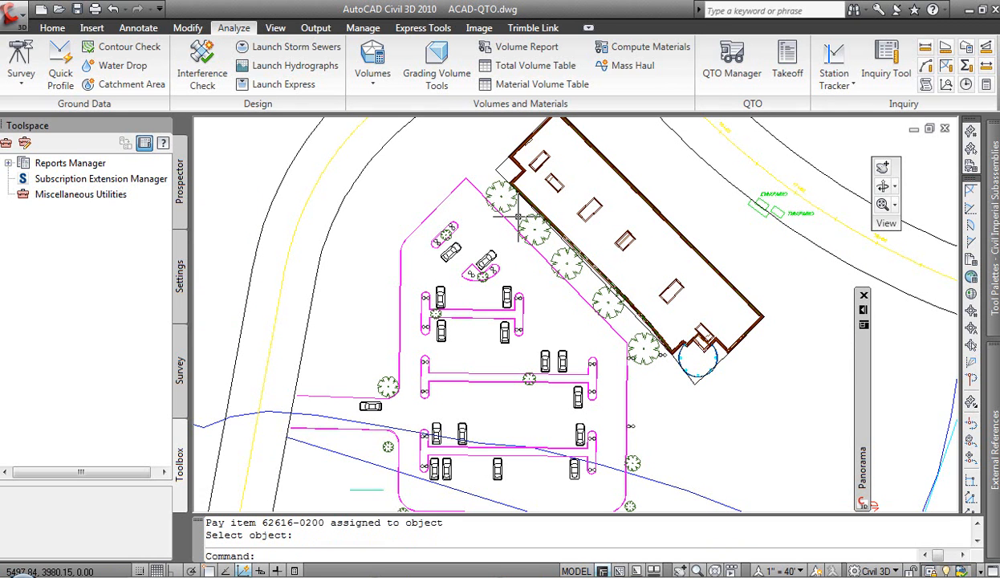
pyautogui.moveTo(522, 233)
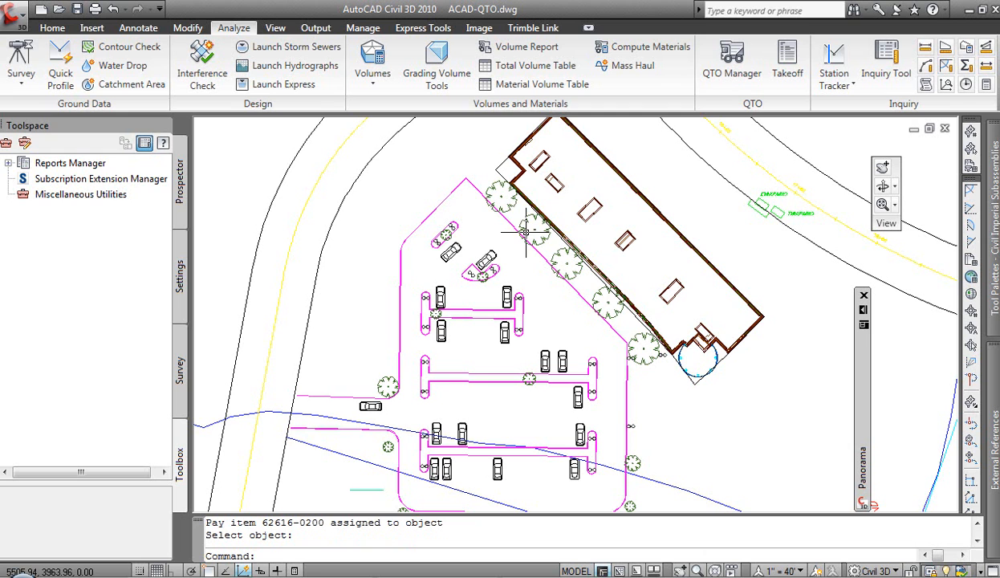
pyautogui.moveTo(721, 409)
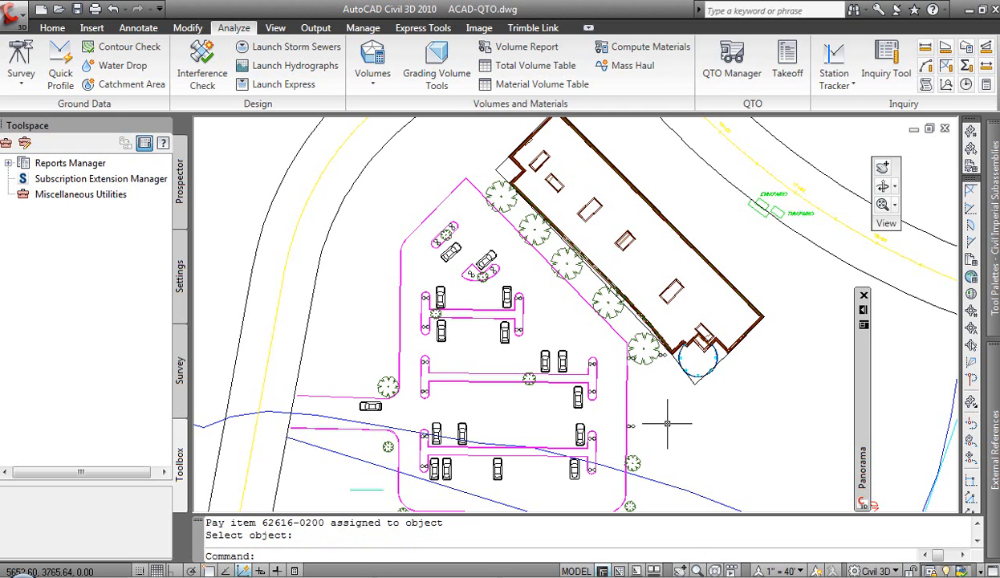
pyautogui.moveTo(847, 370)
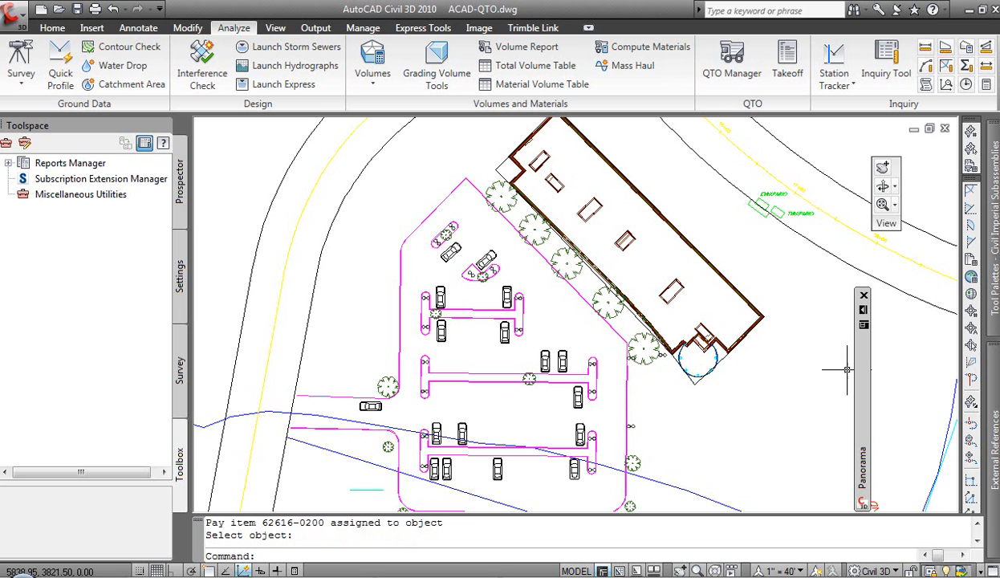
pyautogui.moveTo(518, 281)
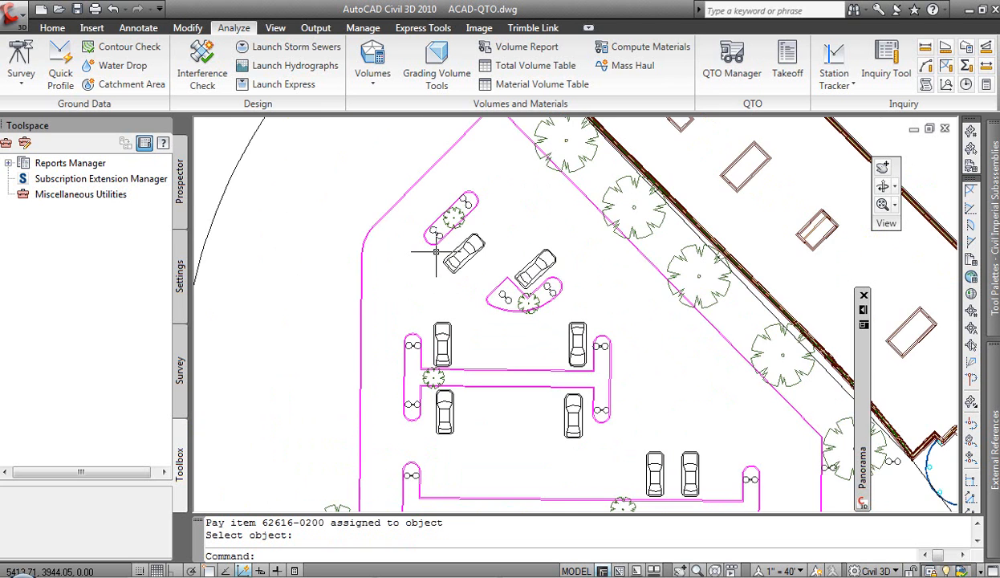
pyautogui.moveTo(412, 281)
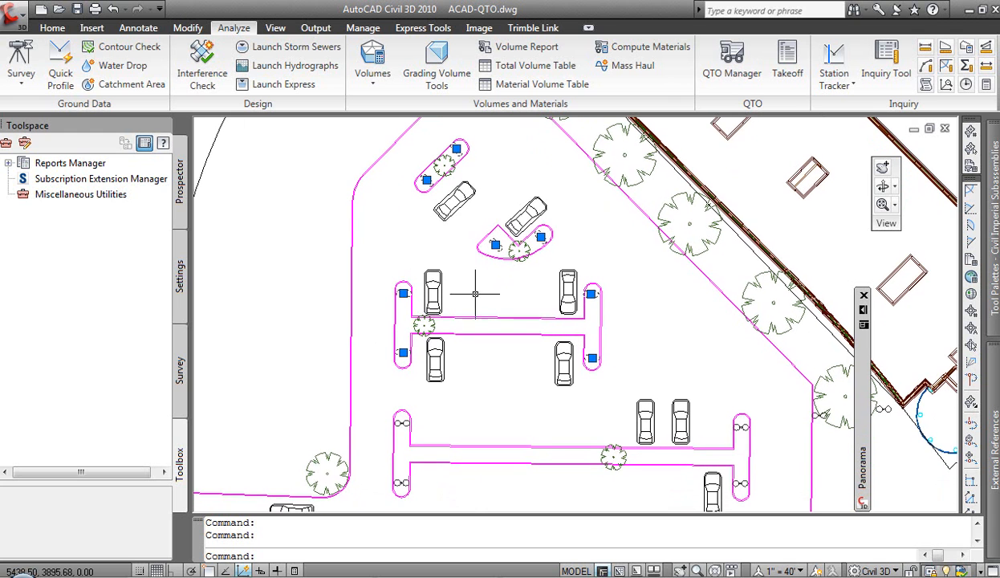
pyautogui.moveTo(647, 269)
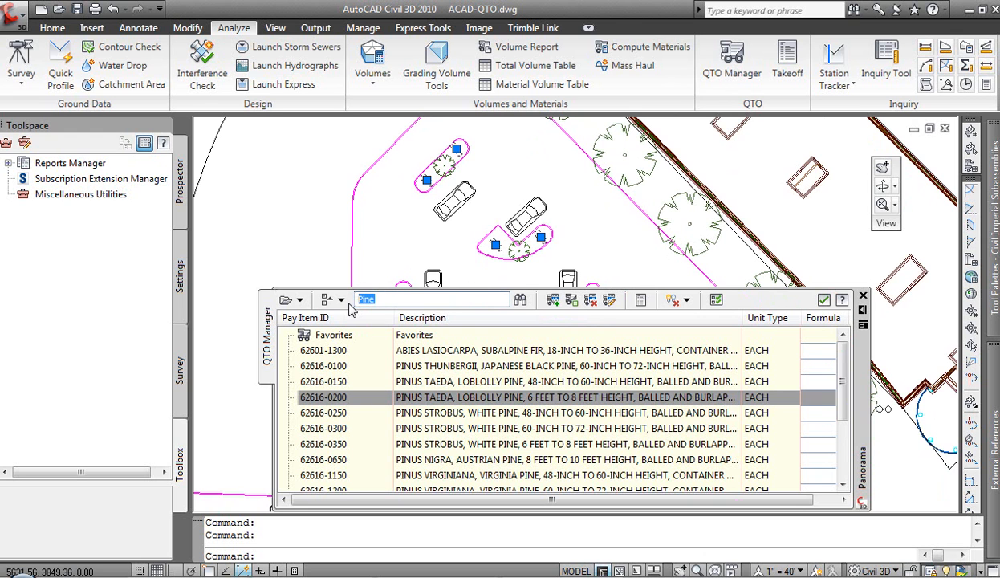
# Filter by 'light' and assign foundation item 60103-4000 to the light poles
pyautogui.write('light')
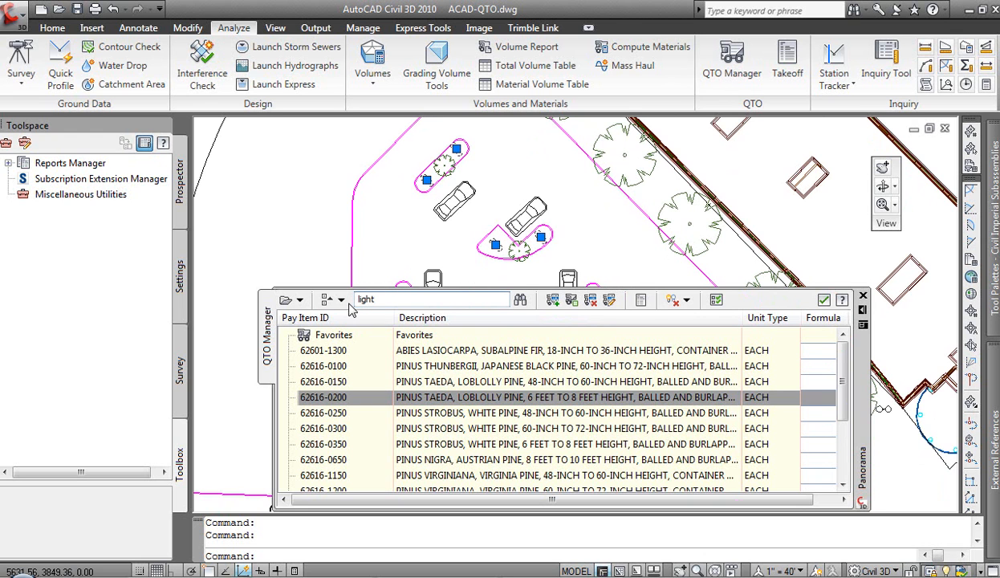
pyautogui.click(520, 299)
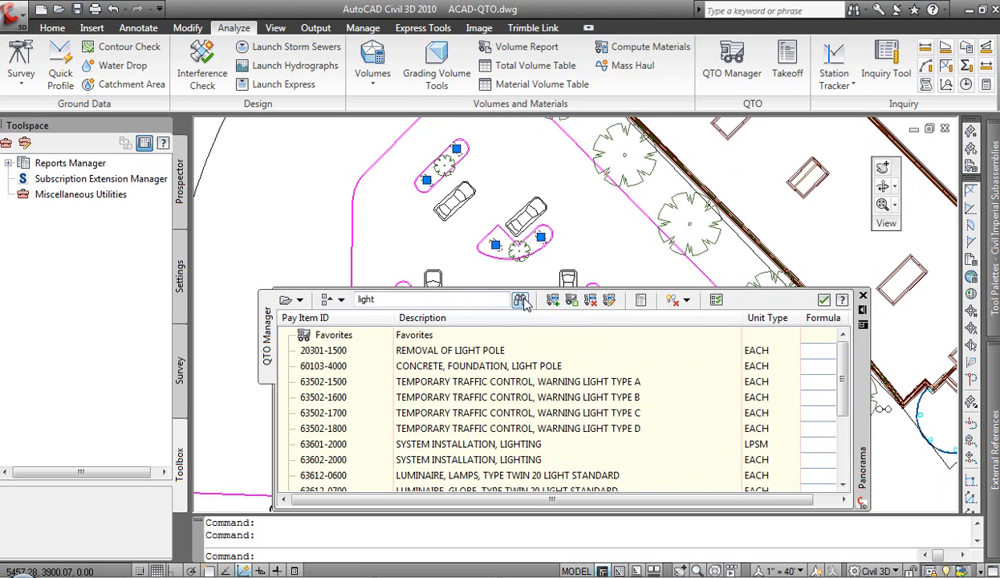
pyautogui.moveTo(521, 300)
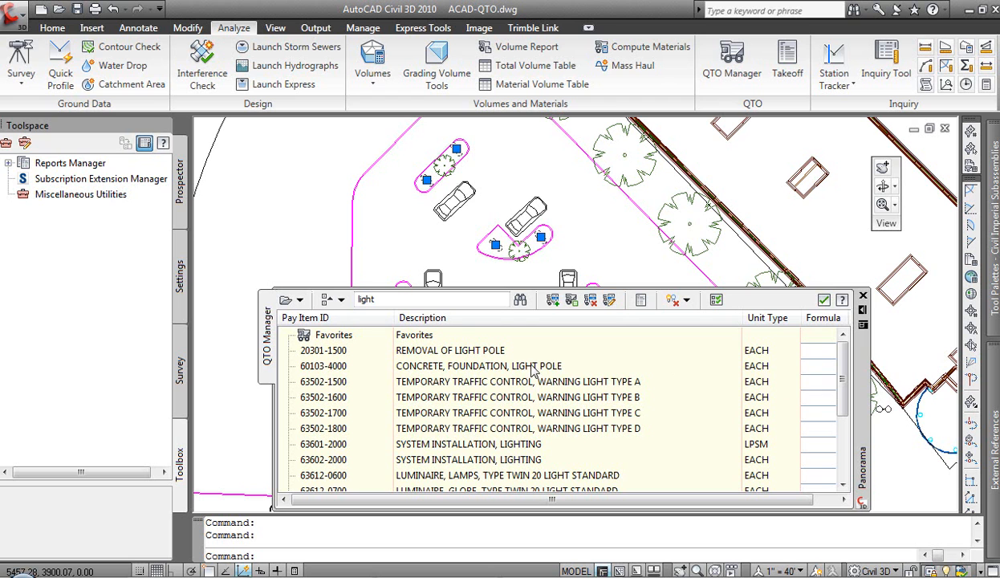
pyautogui.moveTo(507, 376)
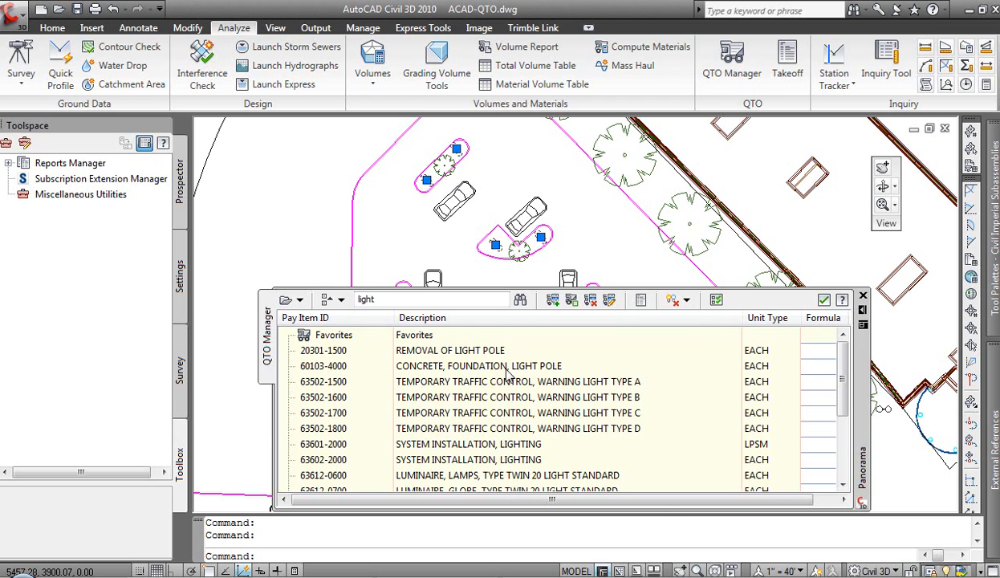
pyautogui.rightClick(479, 366)
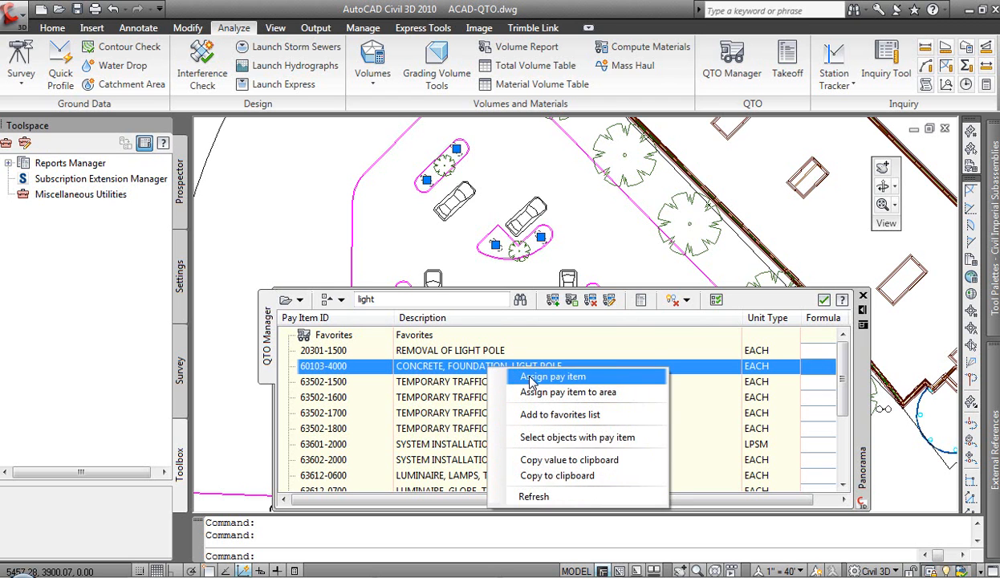
pyautogui.click(553, 376)
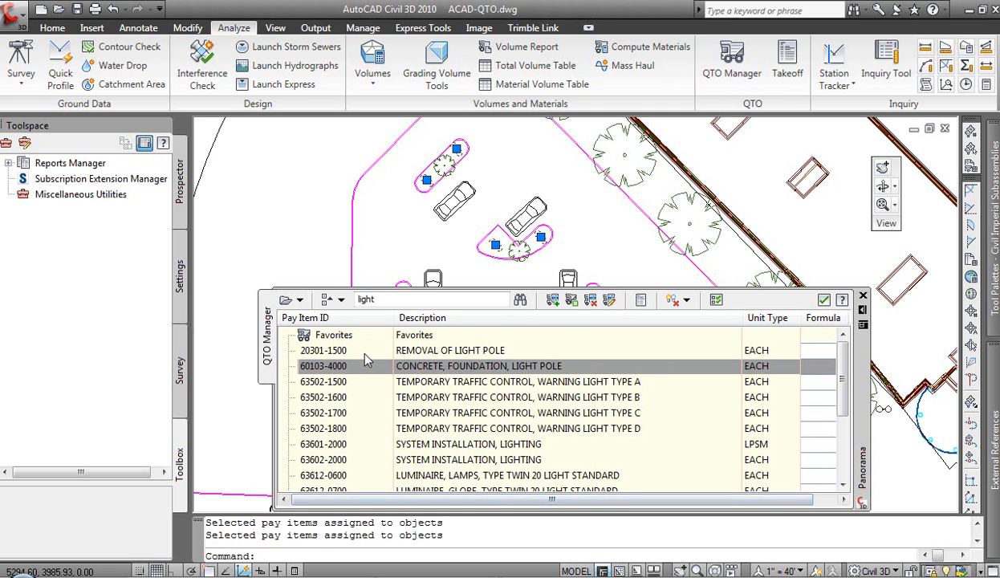
pyautogui.click(863, 295)
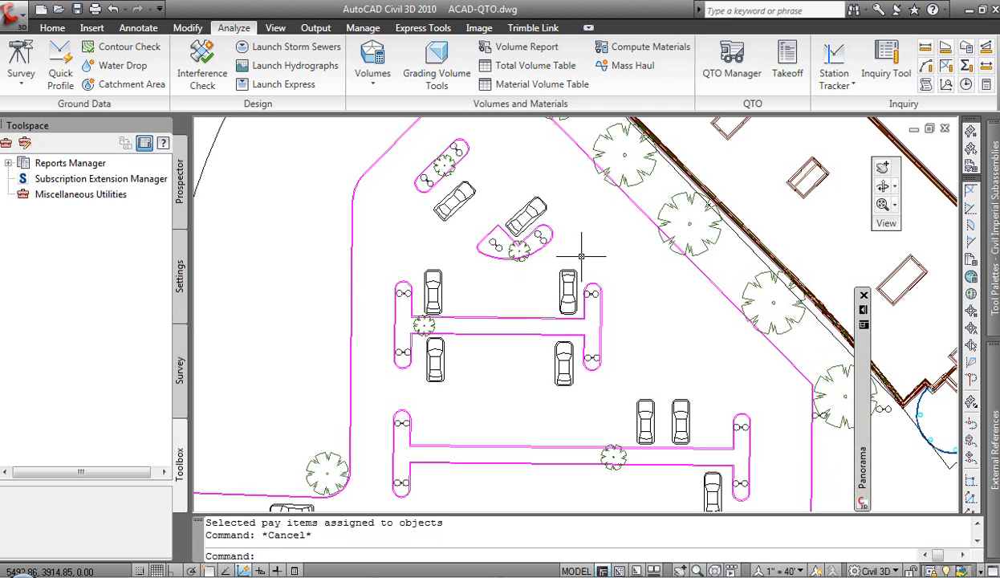
pyautogui.moveTo(619, 275)
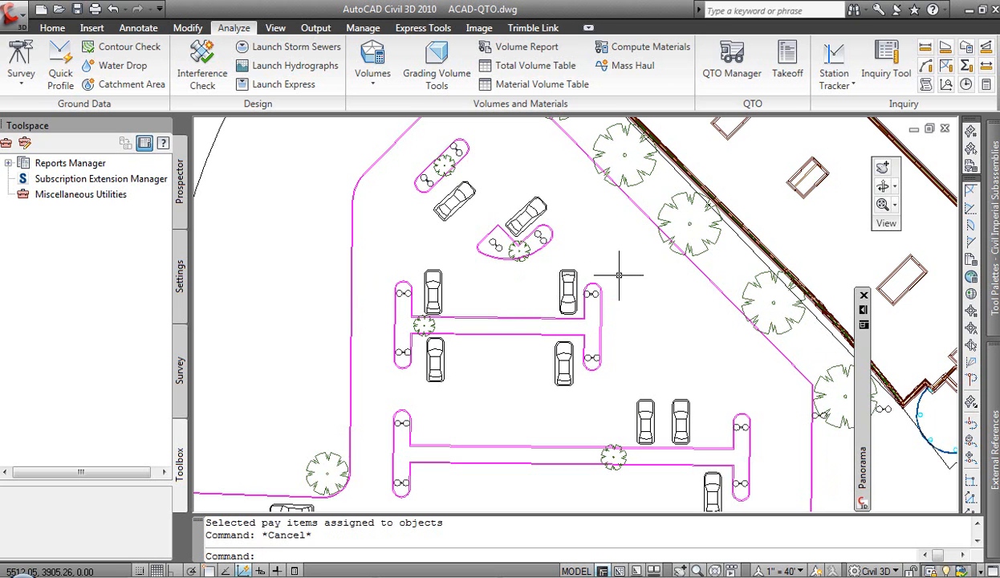
pyautogui.moveTo(574, 235)
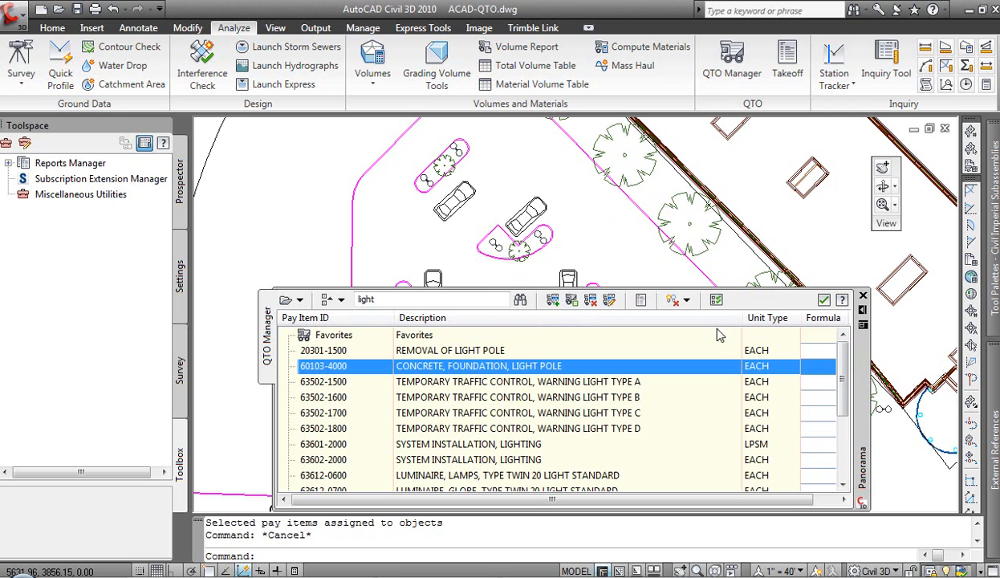
# Highlight and select all objects carrying pay item 60103-4000 to verify the poles
pyautogui.click(687, 299)
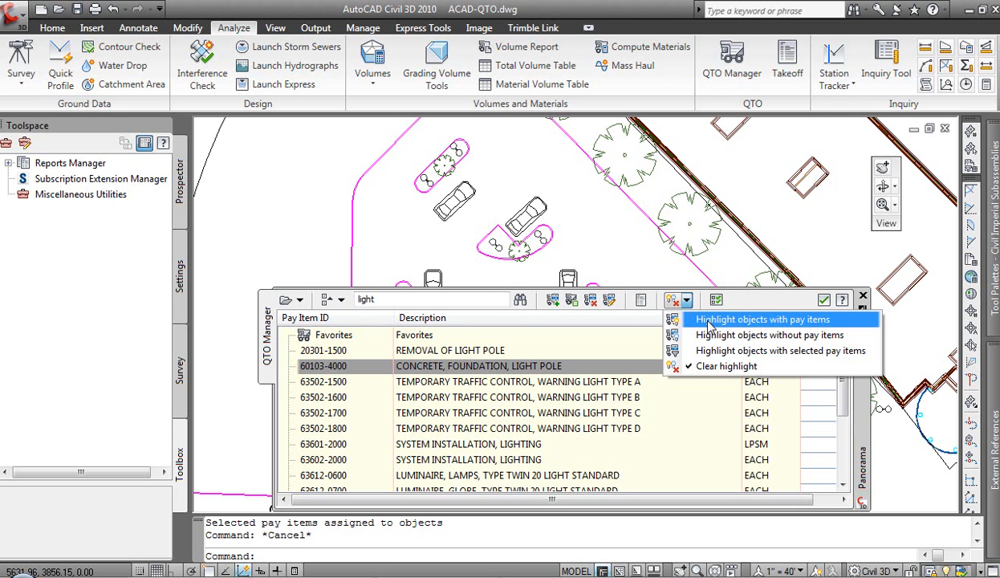
pyautogui.moveTo(768, 335)
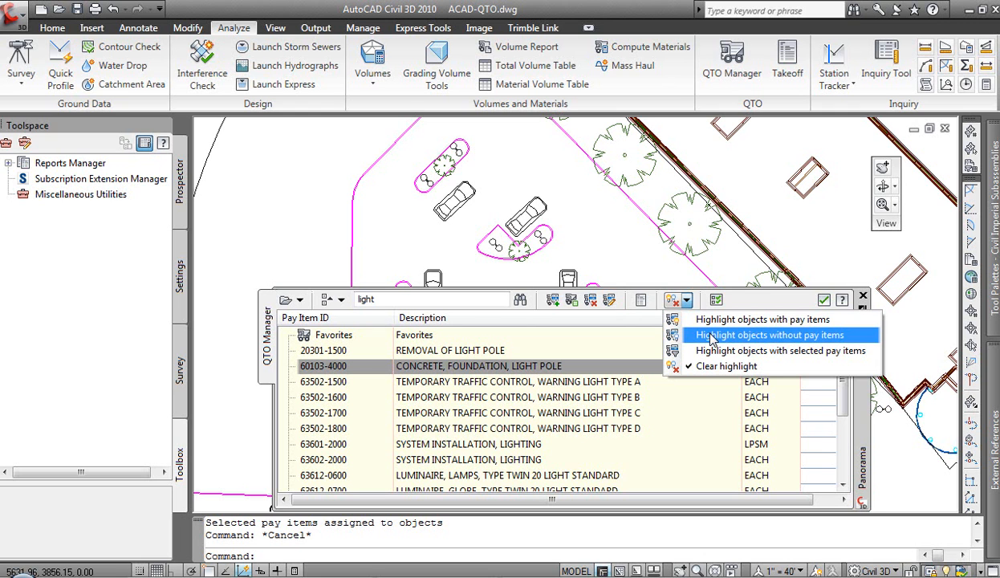
pyautogui.moveTo(714, 351)
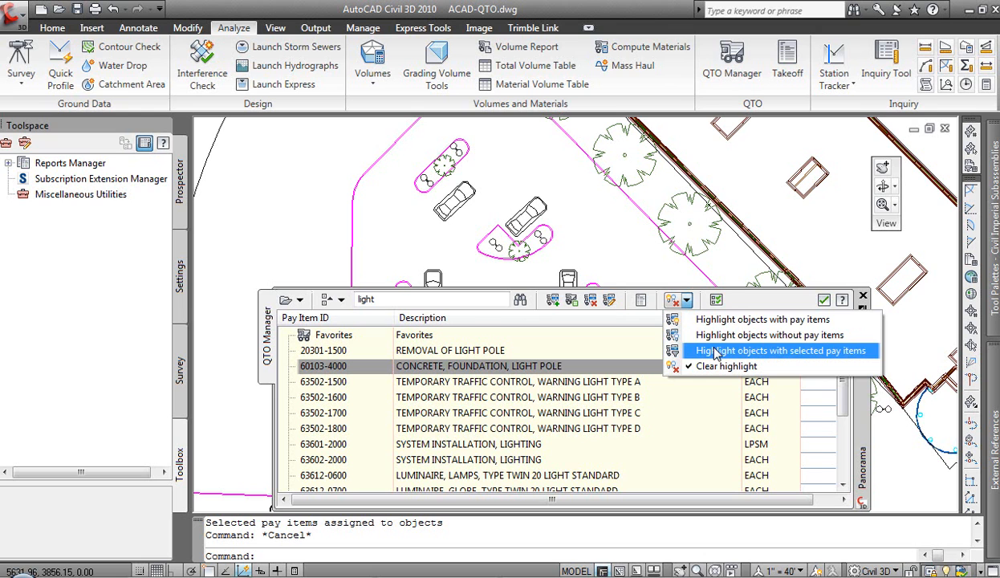
pyautogui.moveTo(522, 375)
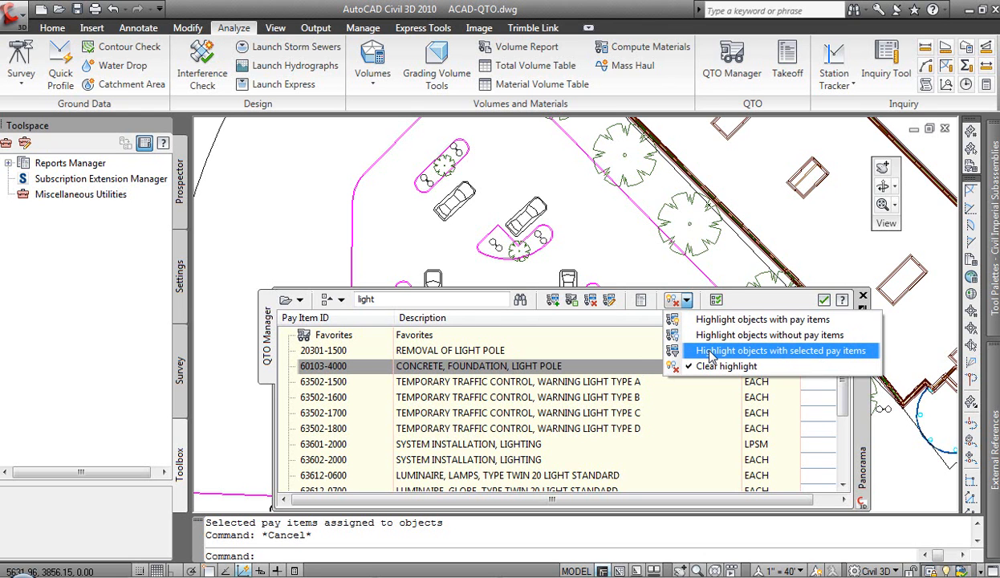
pyautogui.click(777, 350)
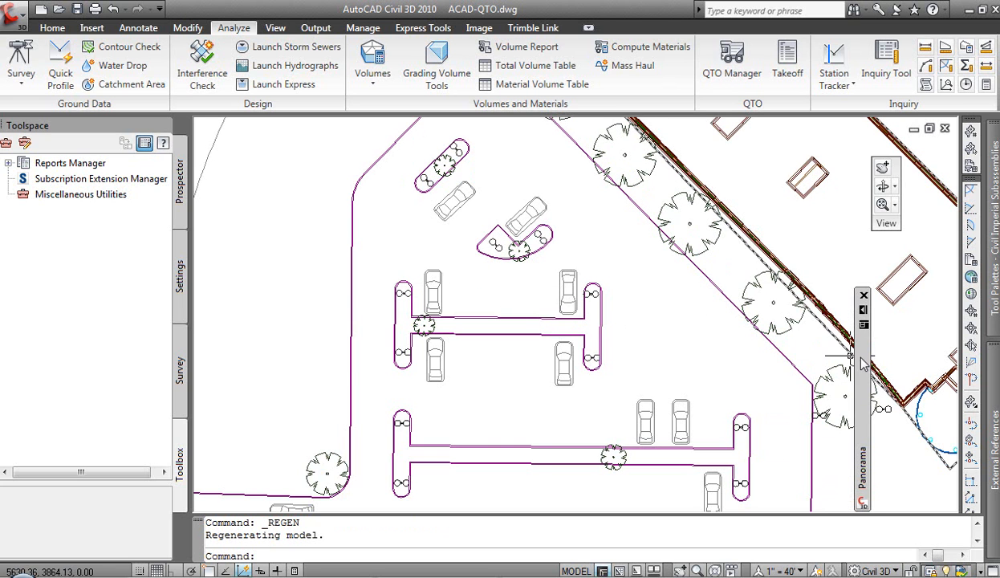
pyautogui.rightClick(478, 365)
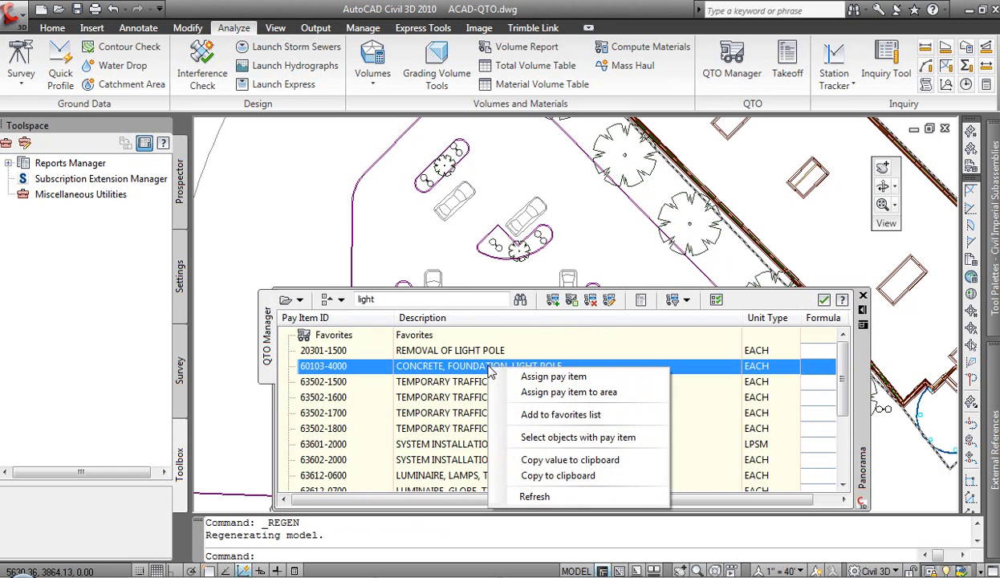
pyautogui.moveTo(578, 436)
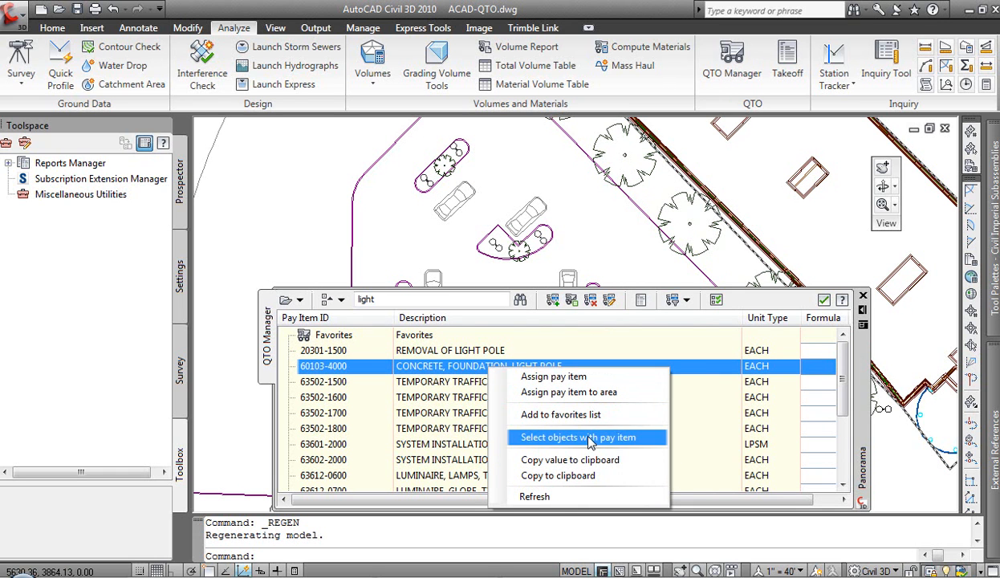
pyautogui.click(578, 436)
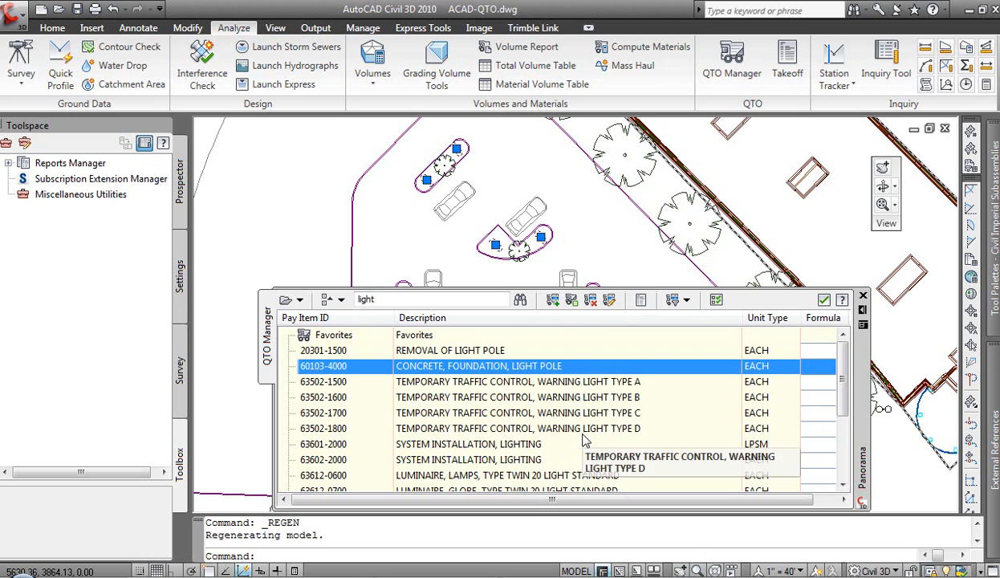
pyautogui.click(863, 295)
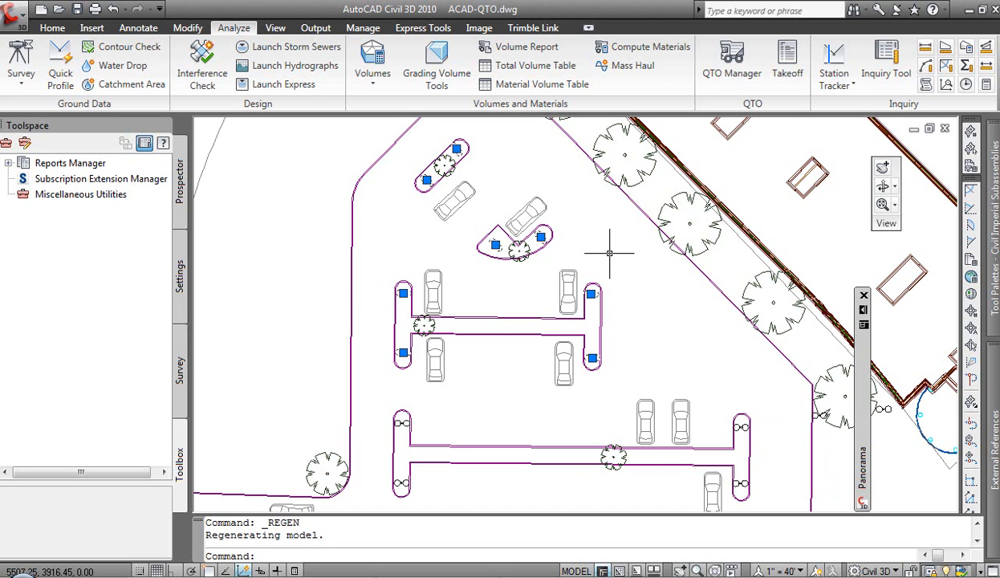
pyautogui.moveTo(611, 265)
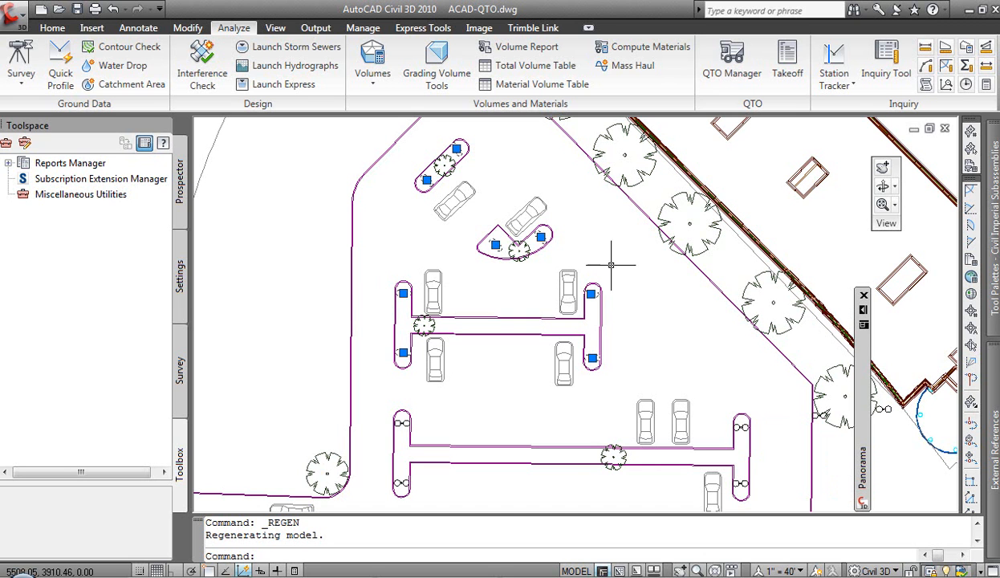
pyautogui.moveTo(632, 306)
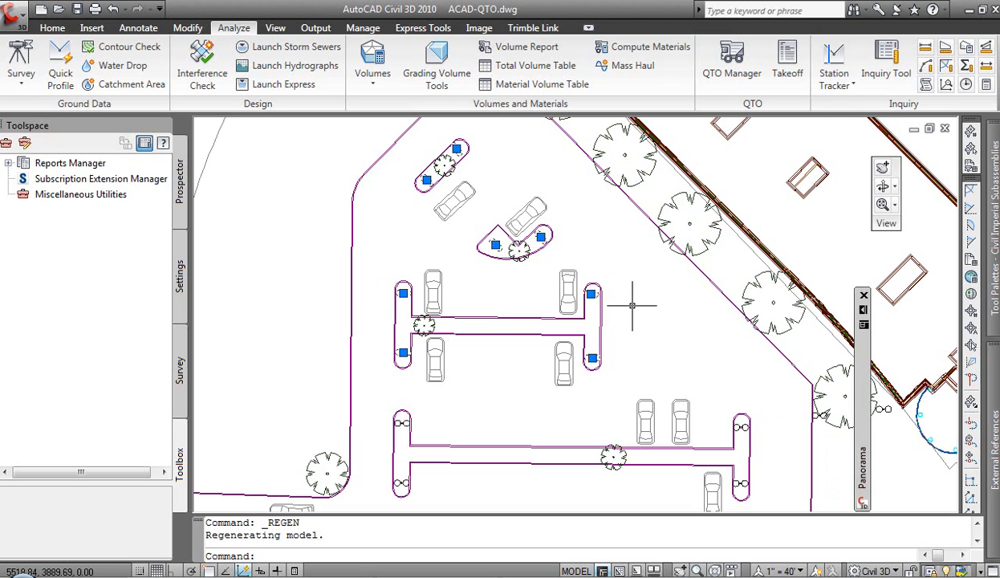
pyautogui.moveTo(631, 302)
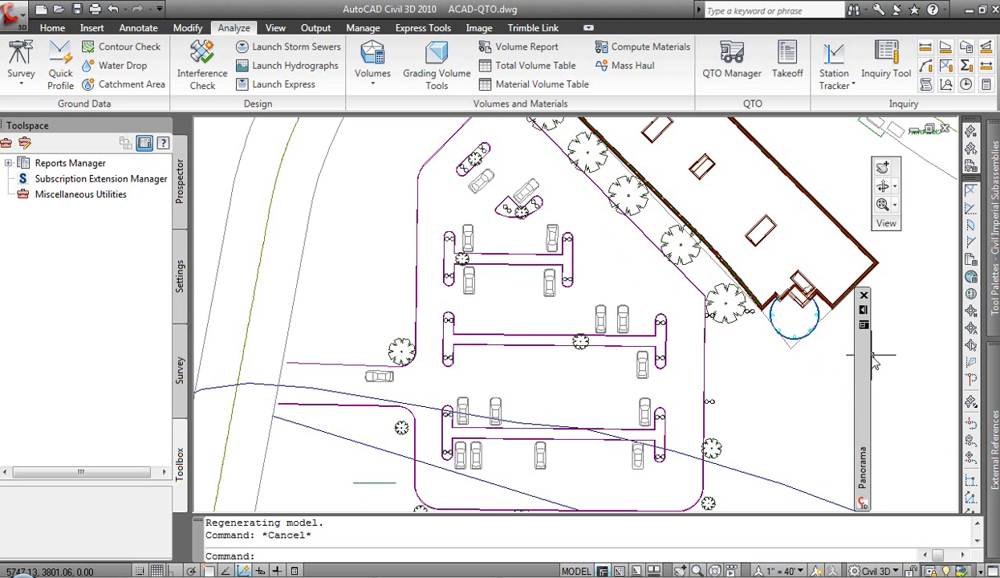
# Filter the pay items by 'curb' and pick 60901-0000 CURB, CONCRETE
pyautogui.write('light')
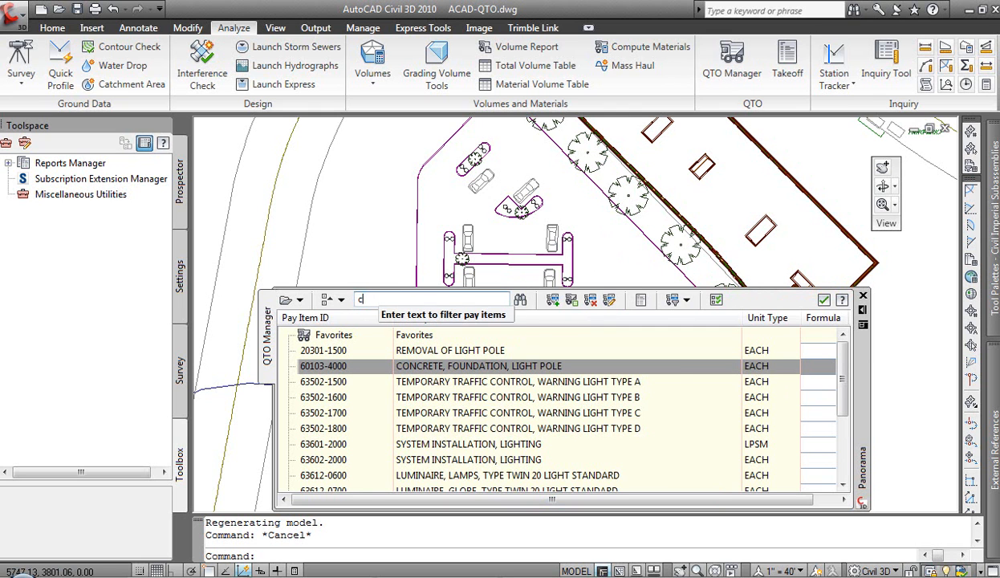
pyautogui.write('urb')
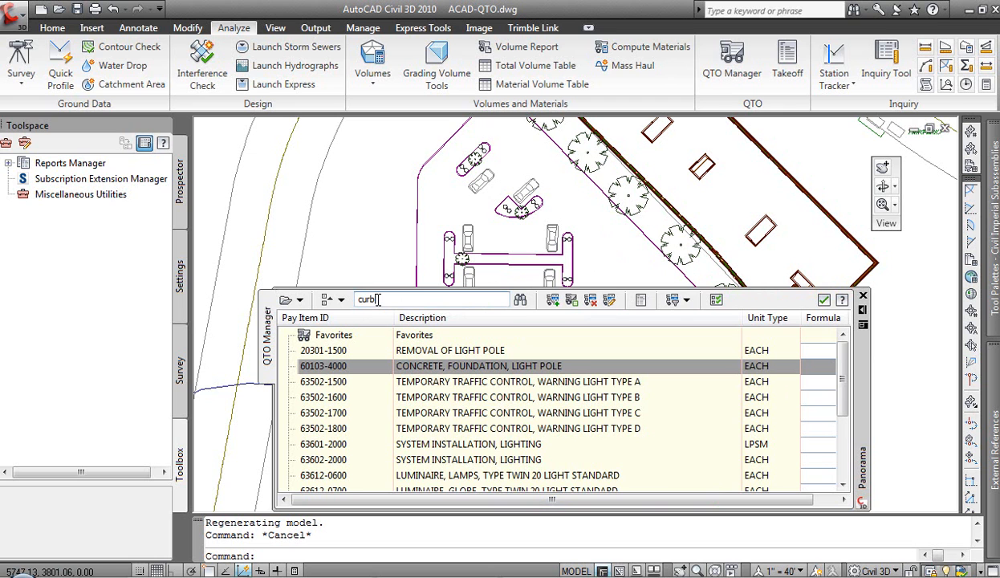
pyautogui.click(520, 299)
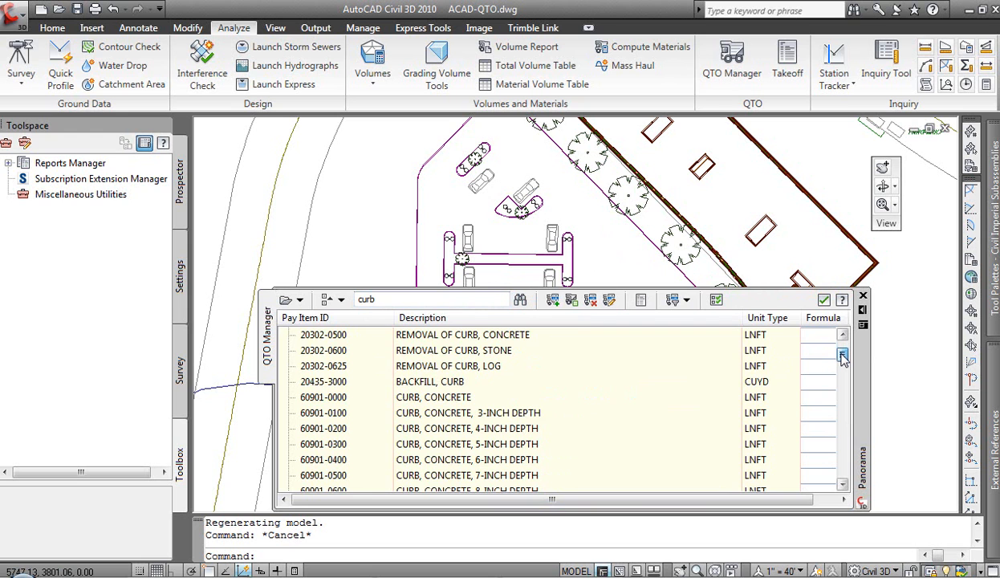
pyautogui.click(433, 382)
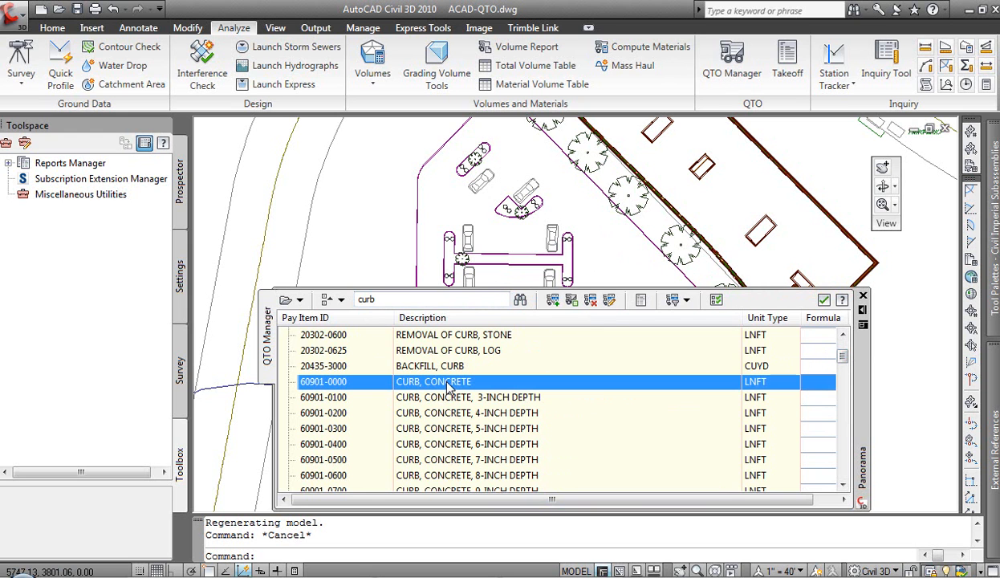
pyautogui.moveTo(440, 390)
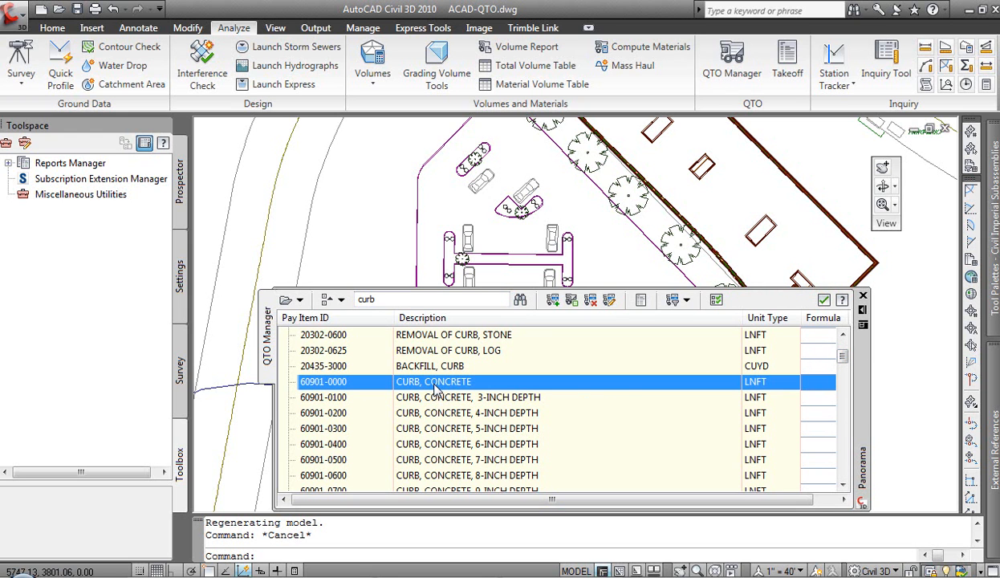
# Open the context menu for pay item 60901-0000 CURB, CONCRETE
pyautogui.rightClick(433, 381)
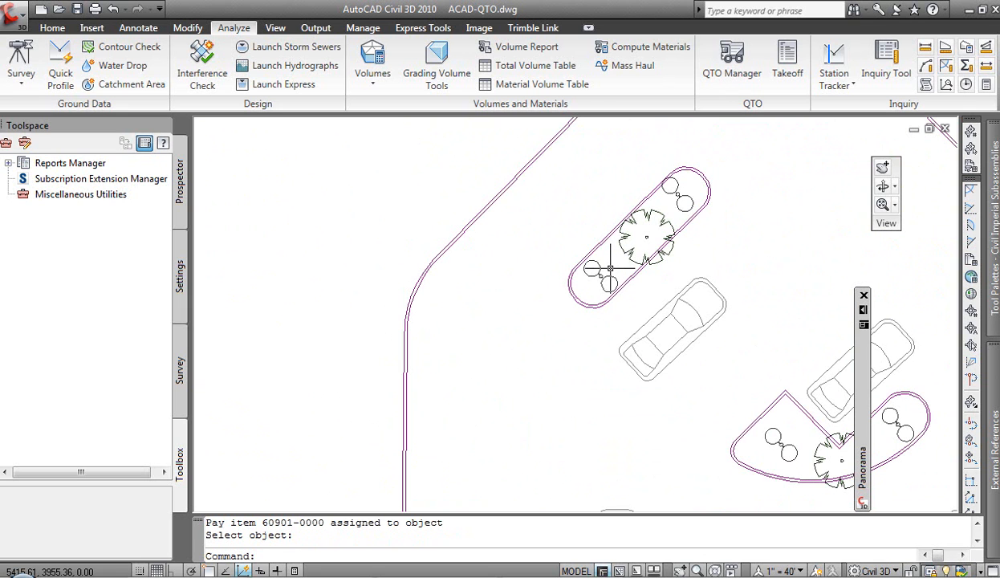
pyautogui.moveTo(872, 379)
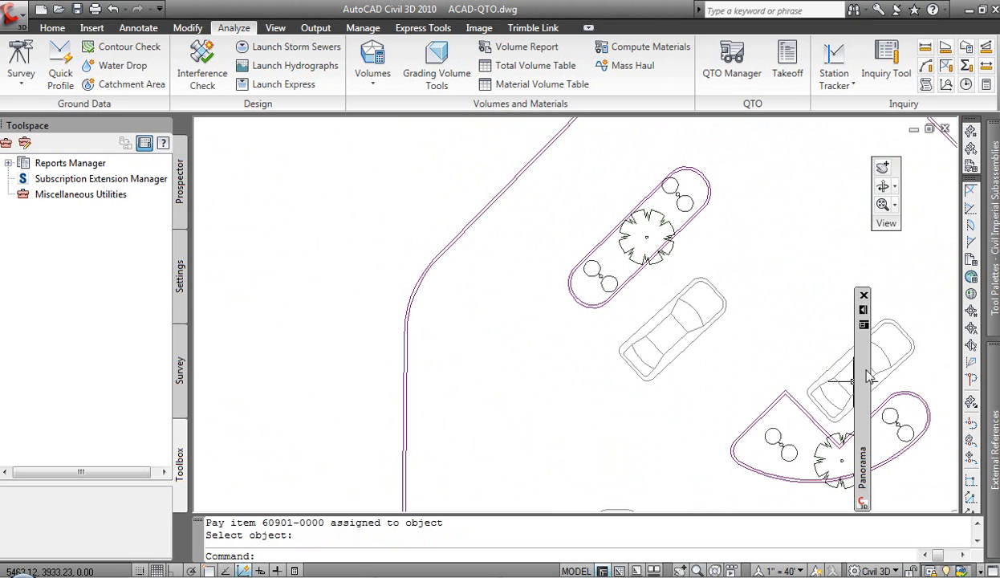
# Filter the pay item list to 'mulch' and select 62516-4000 Mulching, Hand Method
pyautogui.write('curb')
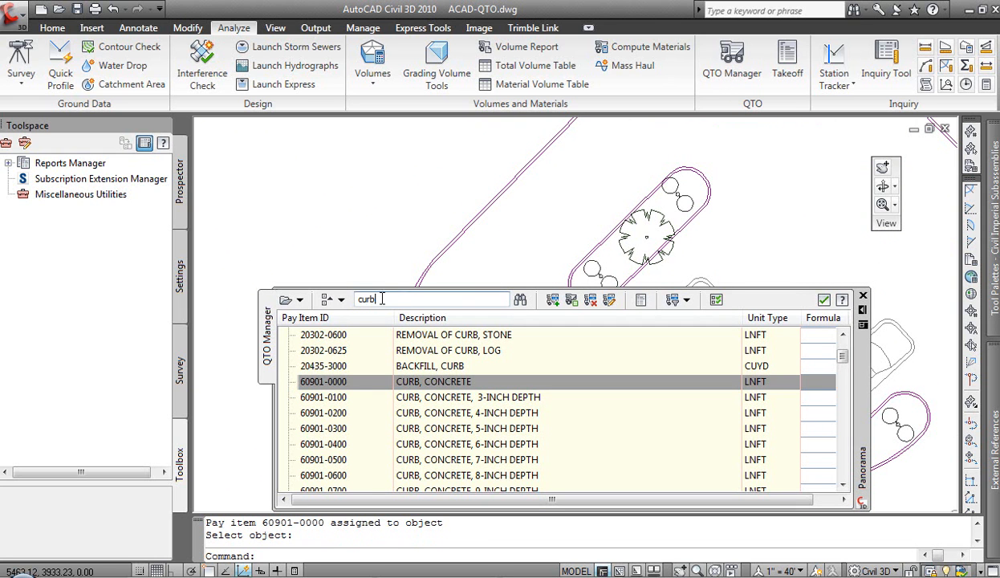
pyautogui.write('much')
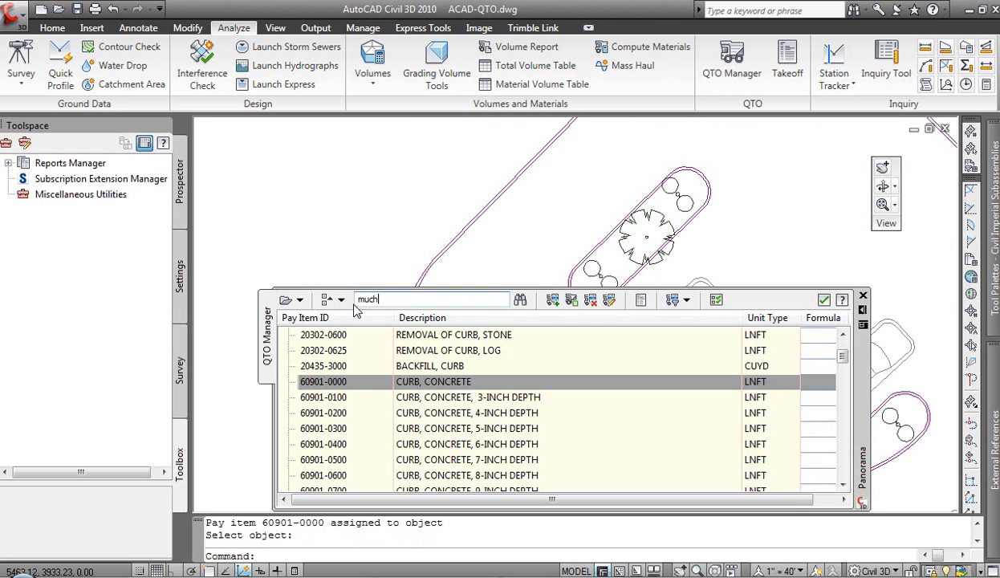
pyautogui.write('mulch')
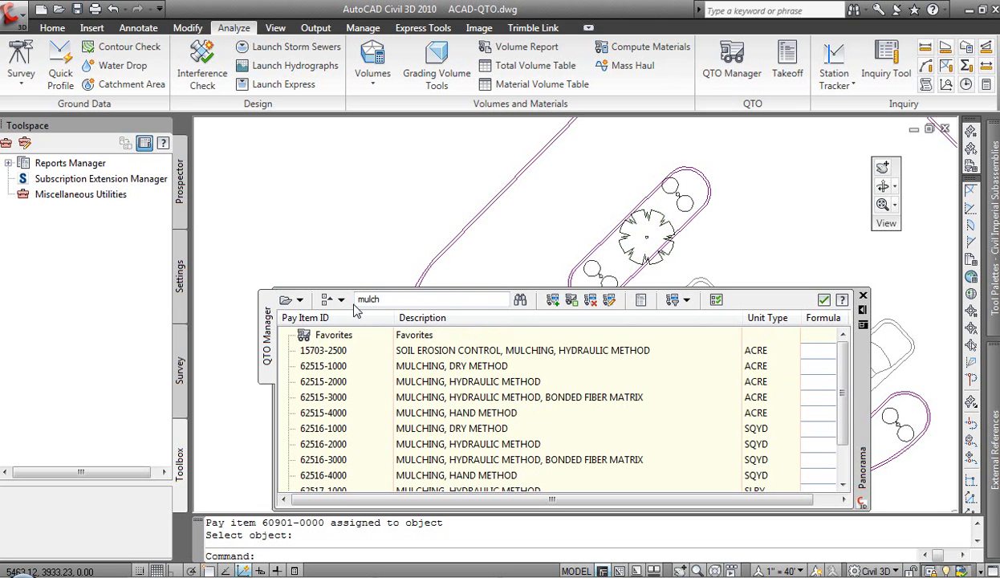
pyautogui.scroll(-3)
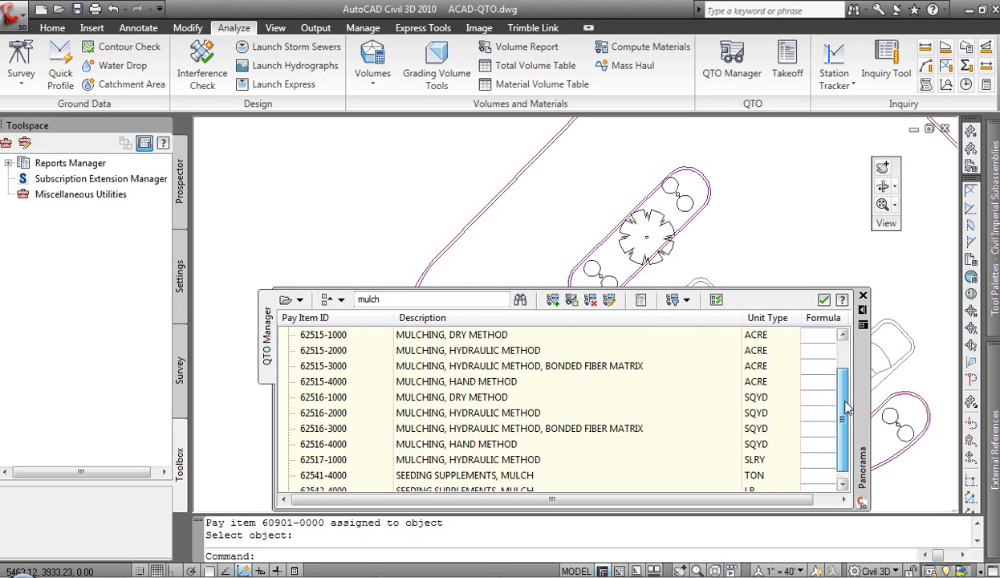
pyautogui.scroll(-3)
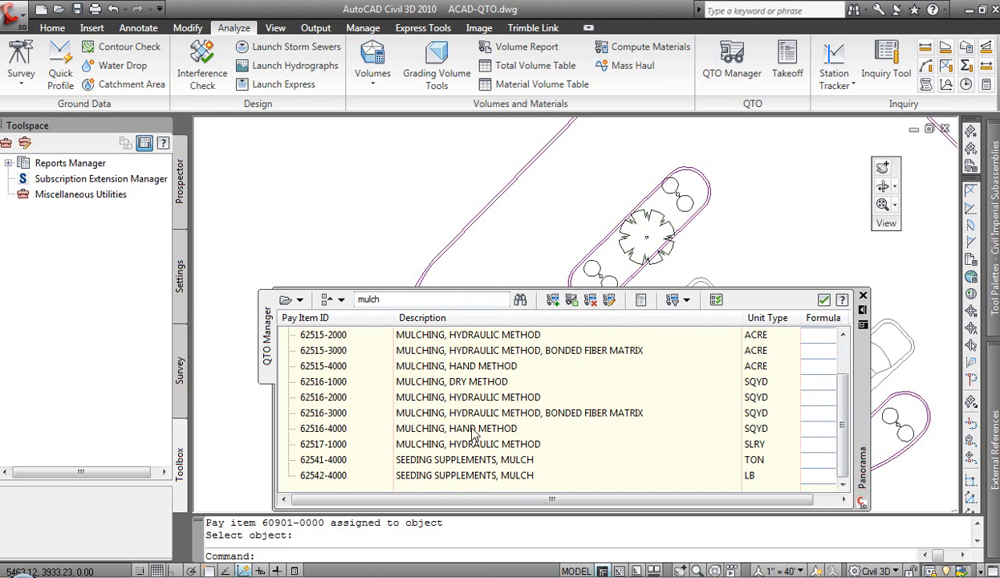
pyautogui.click(465, 428)
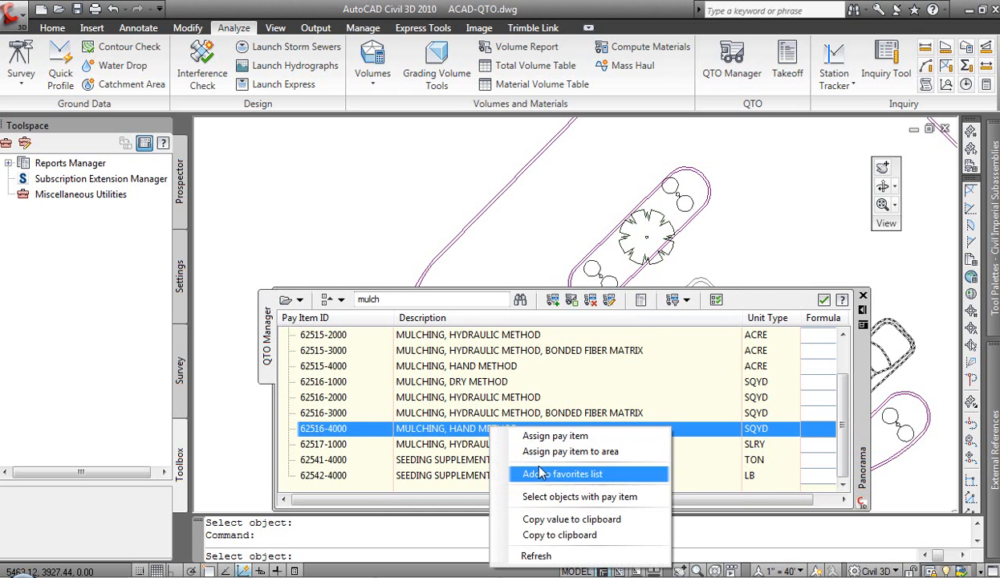
pyautogui.moveTo(560, 451)
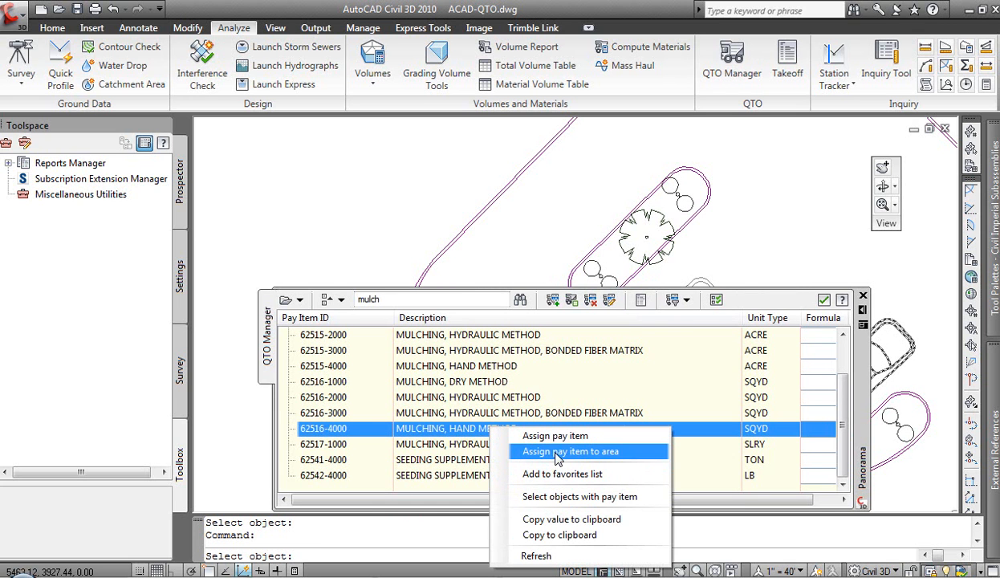
# Assign 62516-4000 to the shaded mulch island areas in the drawing
pyautogui.click(570, 452)
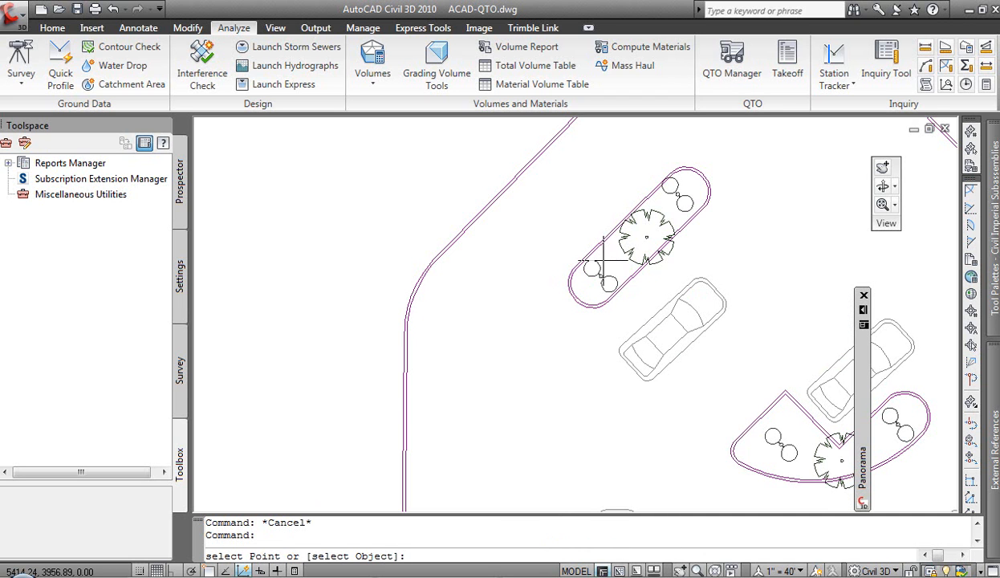
pyautogui.moveTo(602, 263)
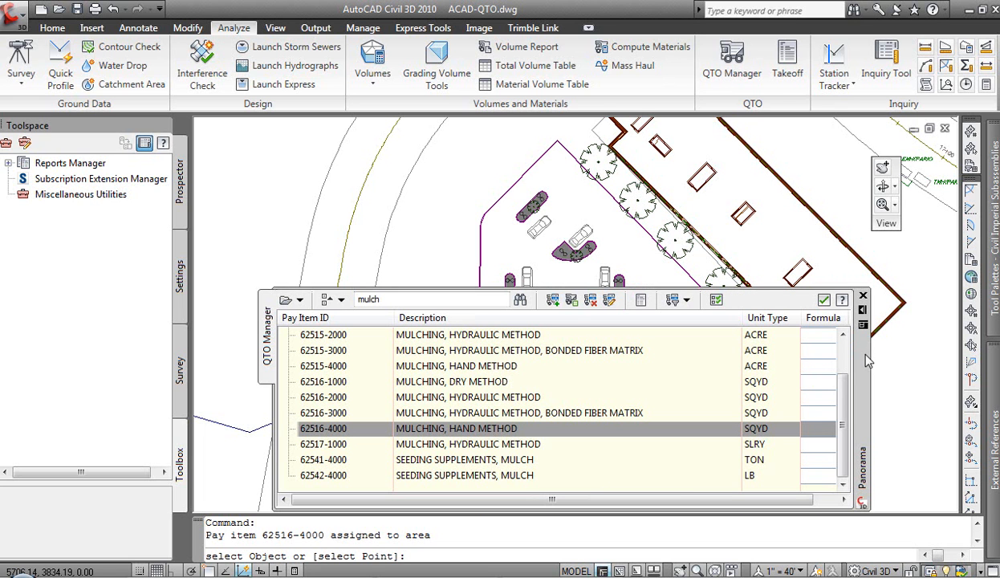
pyautogui.click(456, 428)
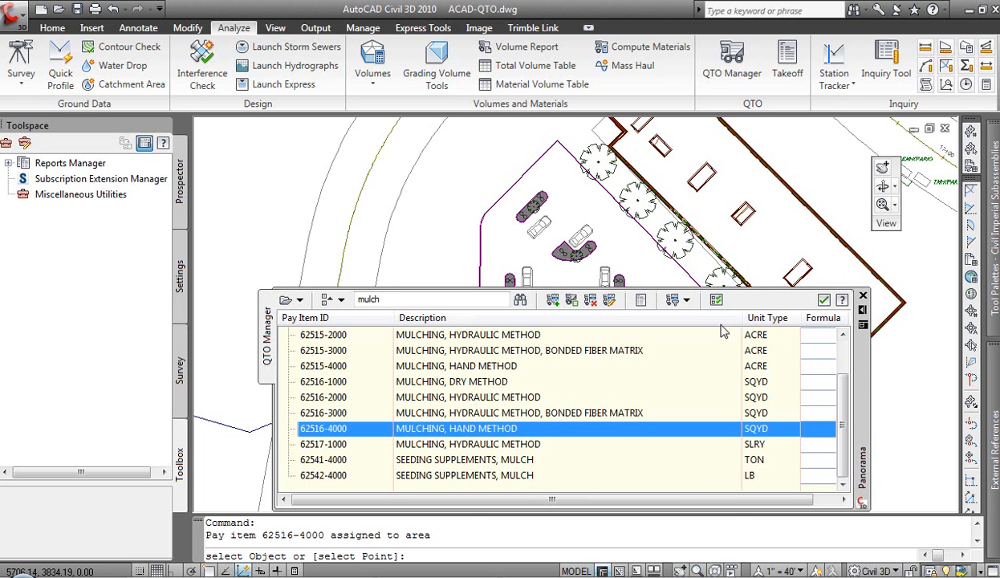
pyautogui.moveTo(701, 318)
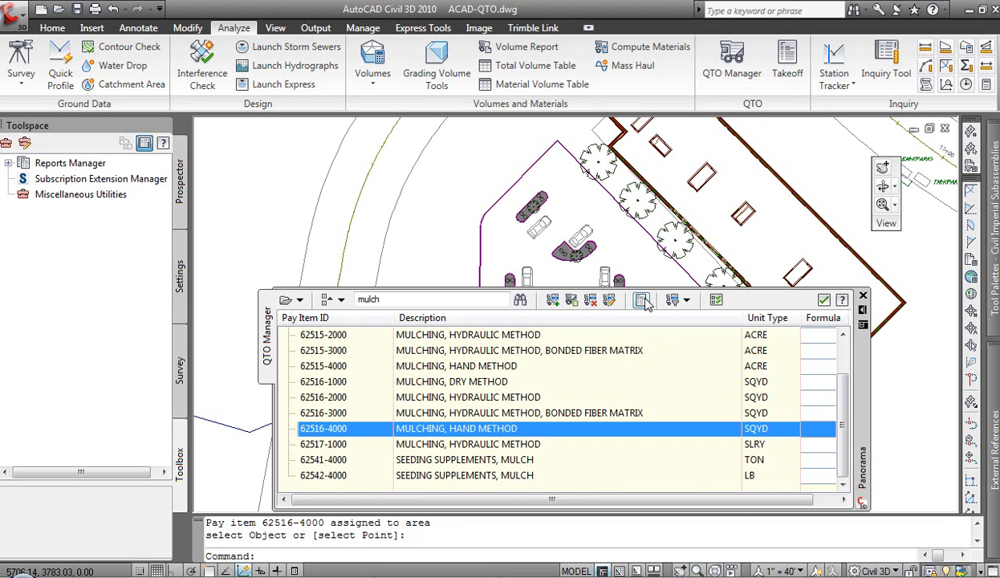
pyautogui.moveTo(642, 300)
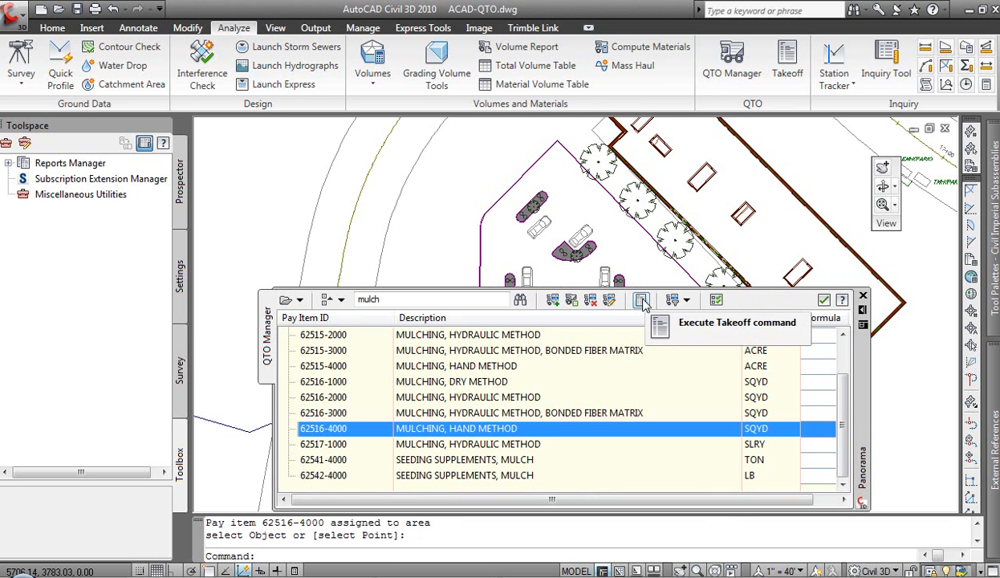
# Compute a Summary takeoff report with Drawing extents
pyautogui.click(642, 300)
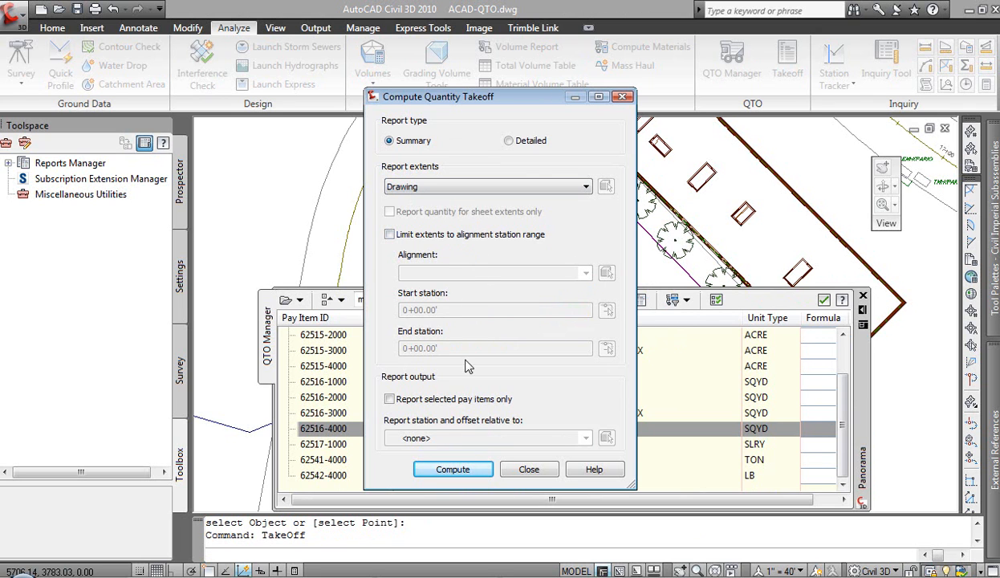
pyautogui.moveTo(455, 425)
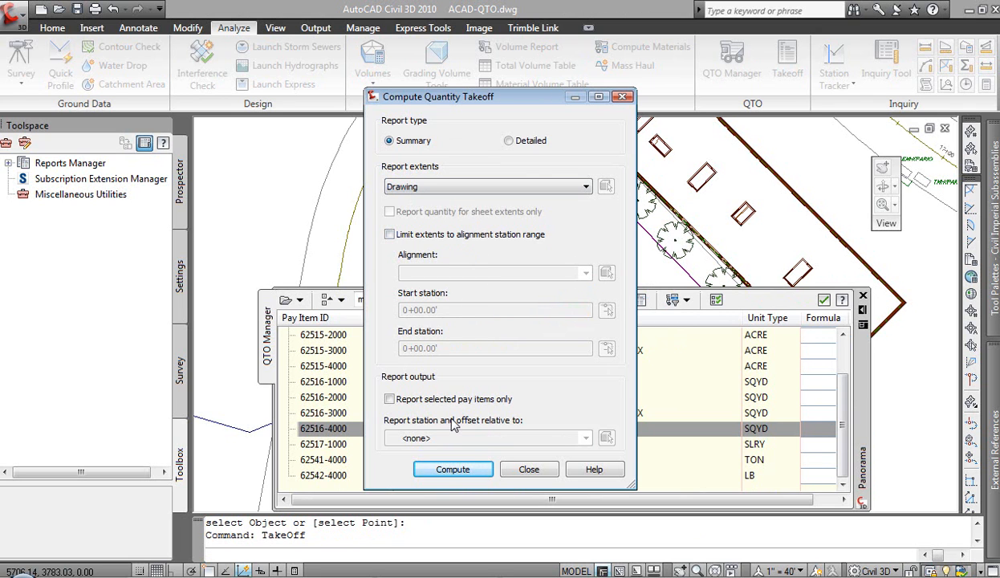
pyautogui.moveTo(525, 331)
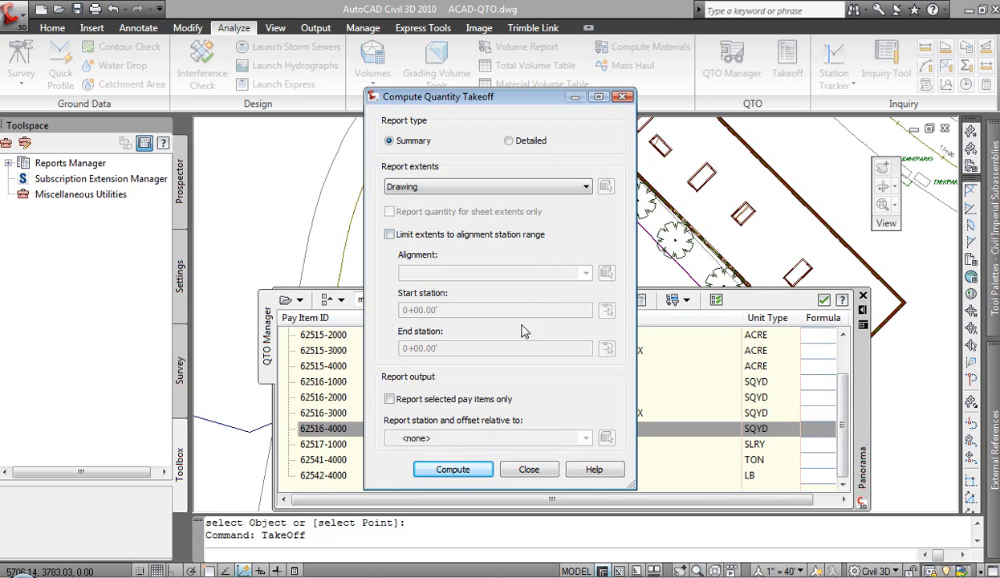
pyautogui.moveTo(479, 431)
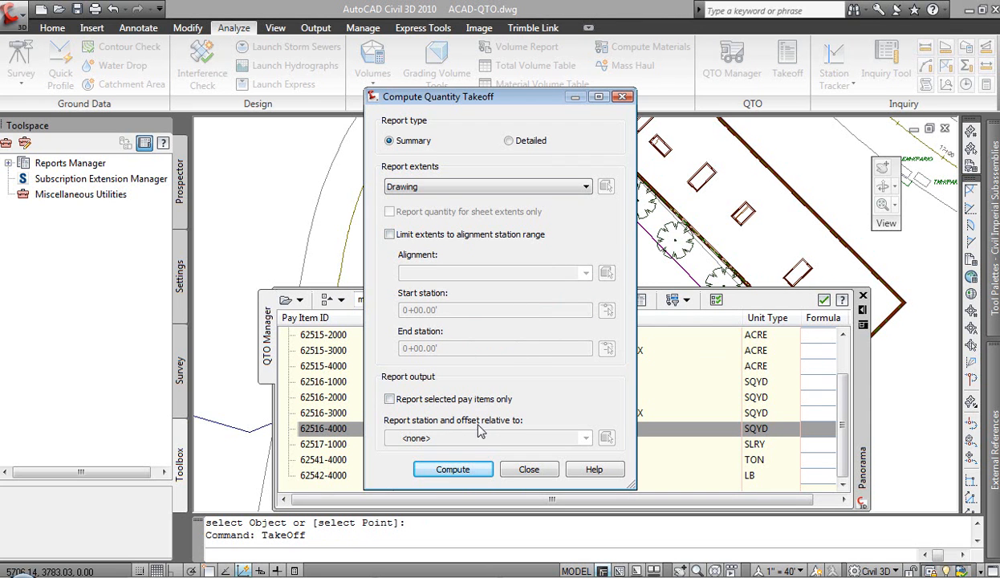
pyautogui.click(452, 469)
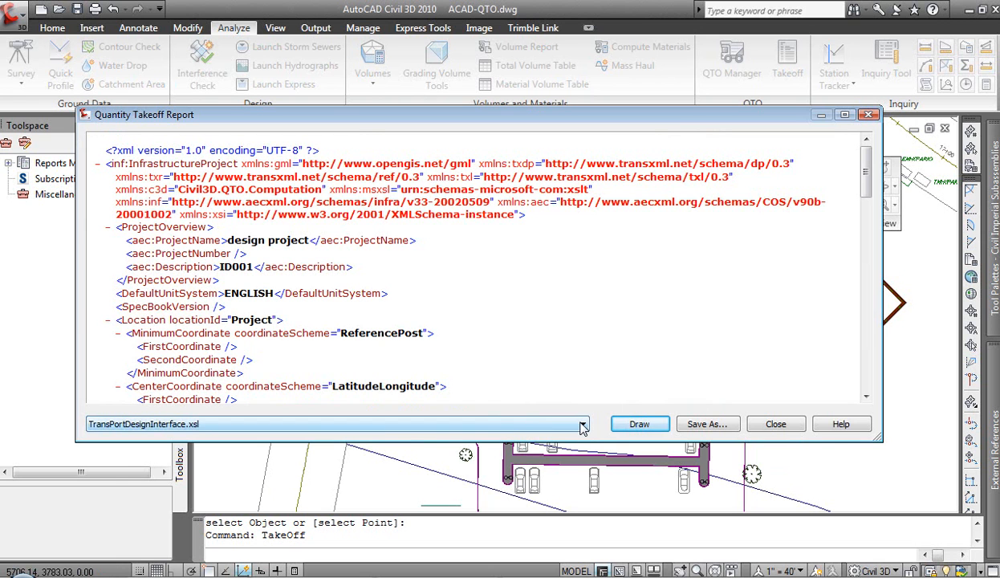
# Switch the report style sheet to Summary (HTML).xsl
pyautogui.click(582, 424)
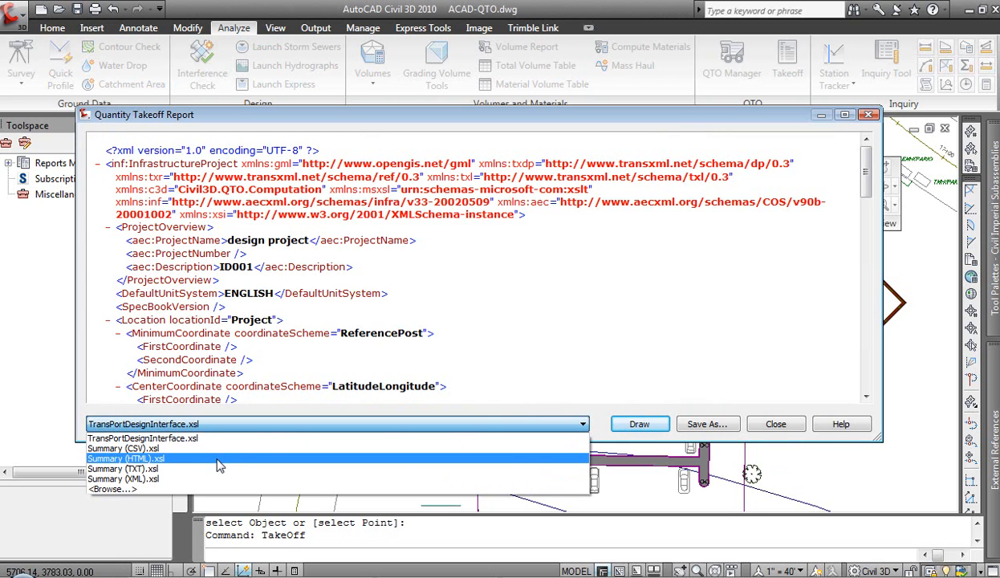
pyautogui.click(125, 459)
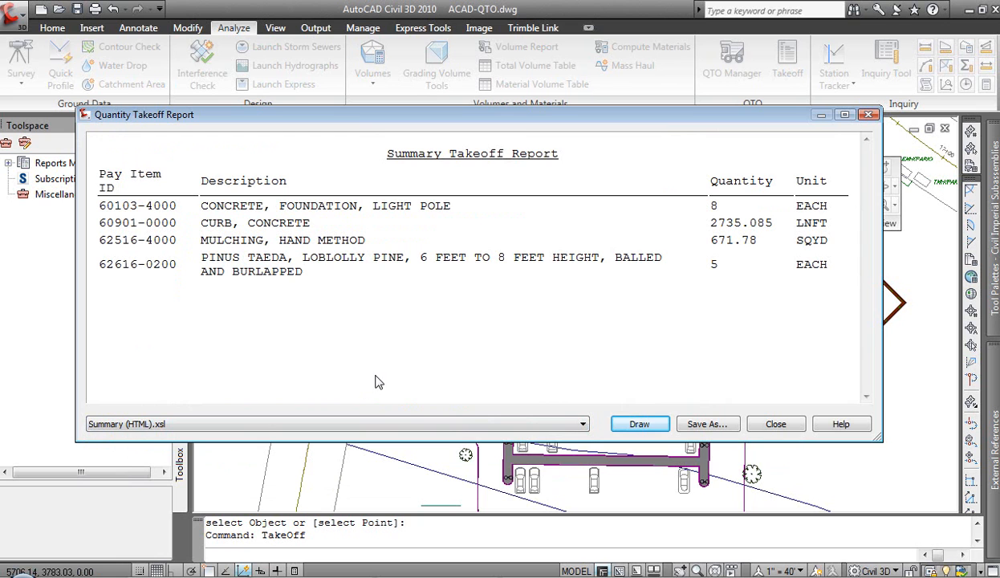
pyautogui.moveTo(411, 207)
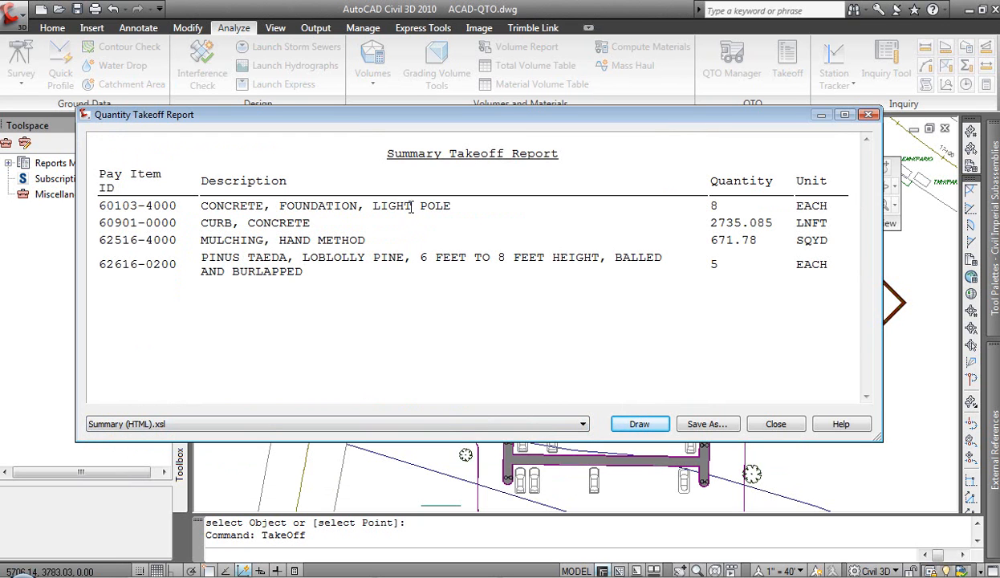
pyautogui.moveTo(721, 213)
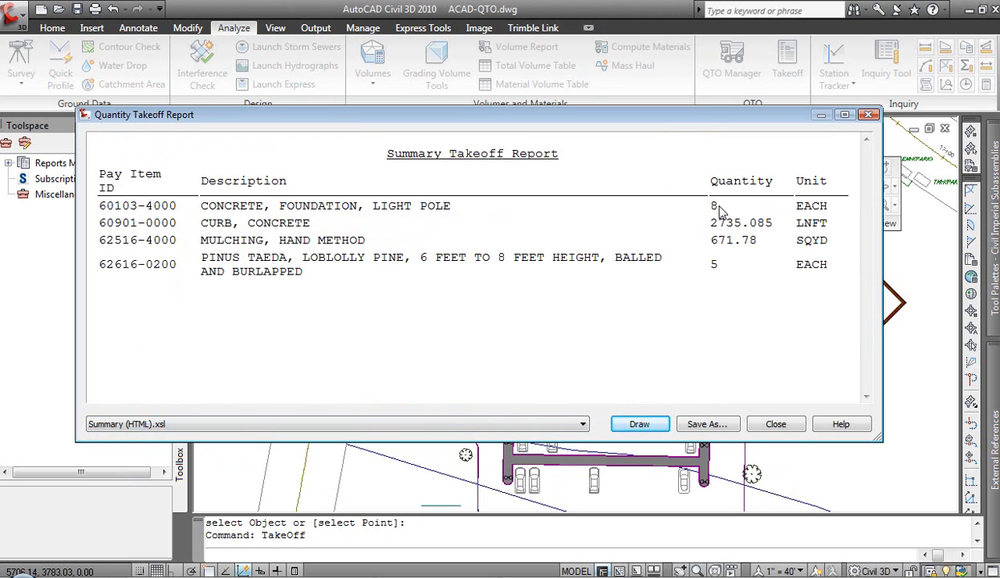
pyautogui.moveTo(725, 225)
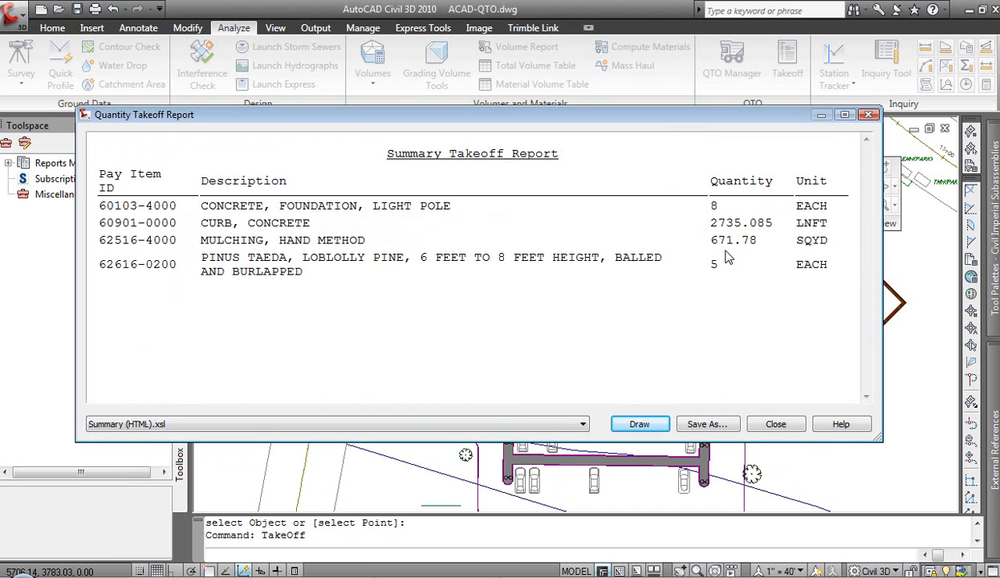
pyautogui.moveTo(706, 291)
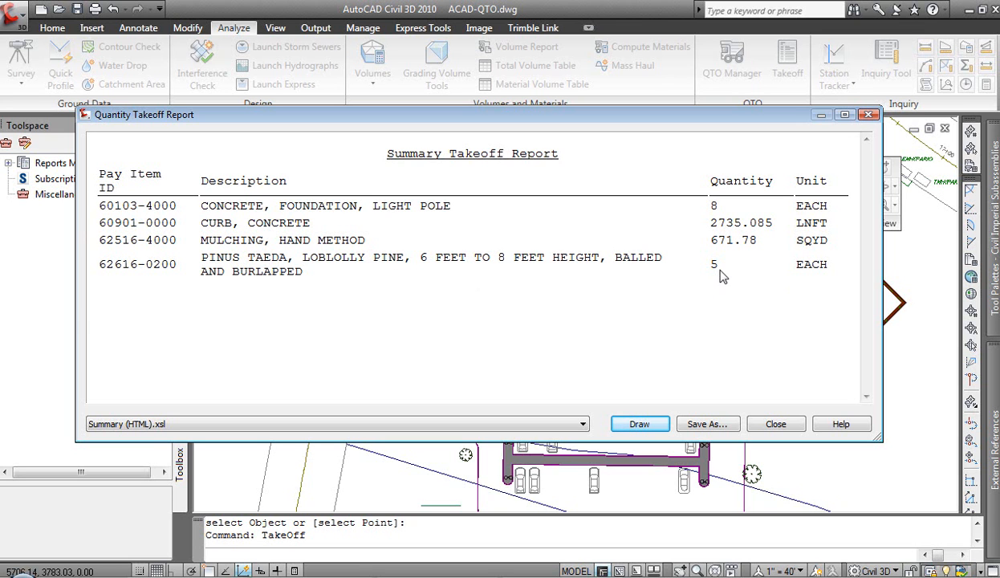
pyautogui.moveTo(649, 325)
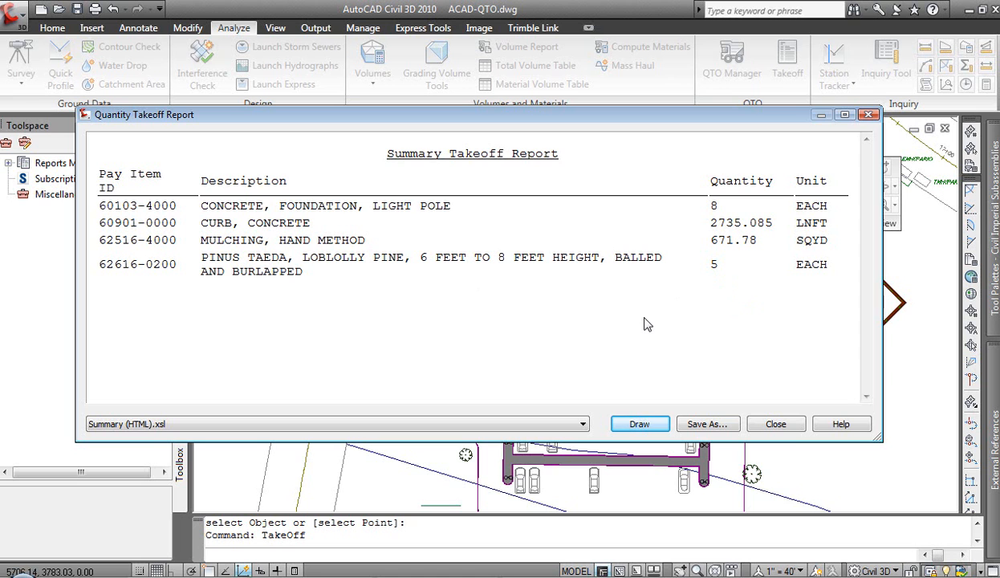
pyautogui.moveTo(883, 293)
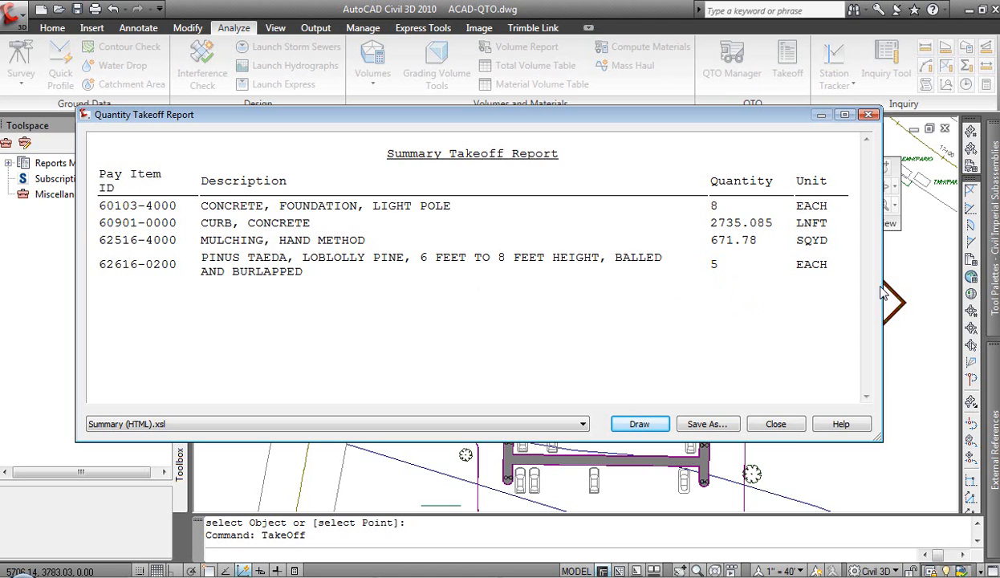